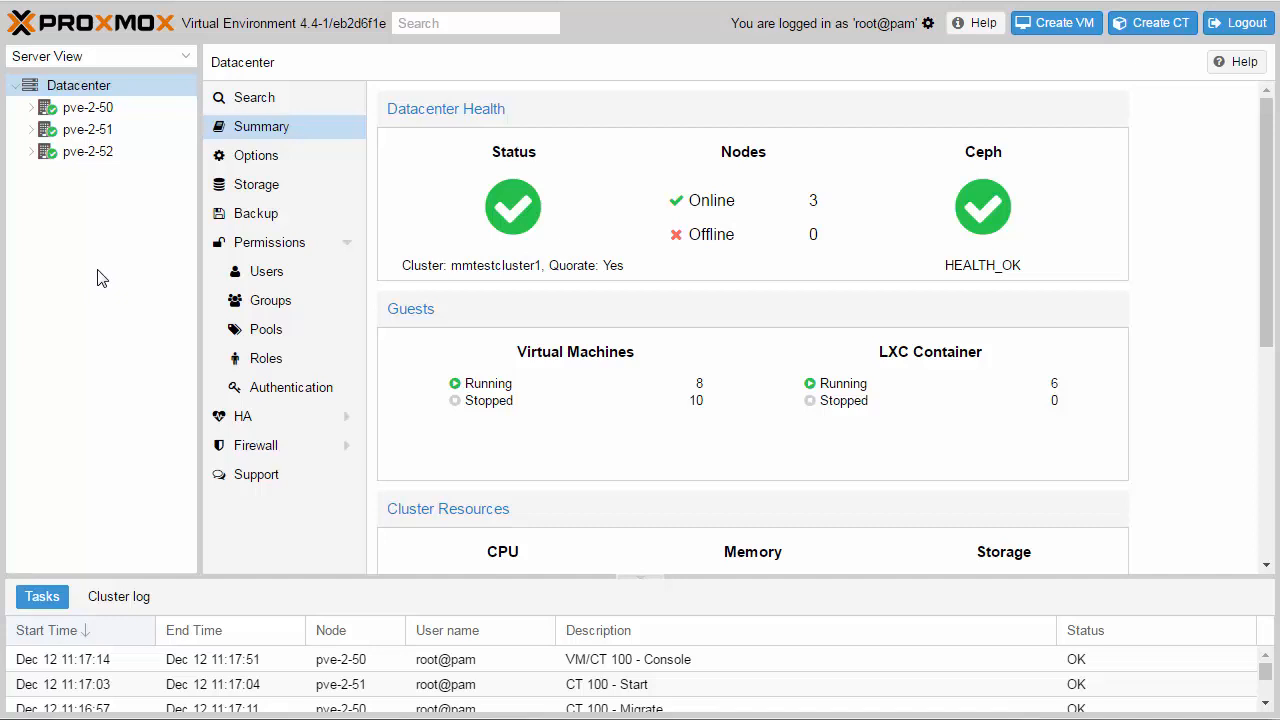
{"action": "mouse_move", "coordinate": [168, 252]}
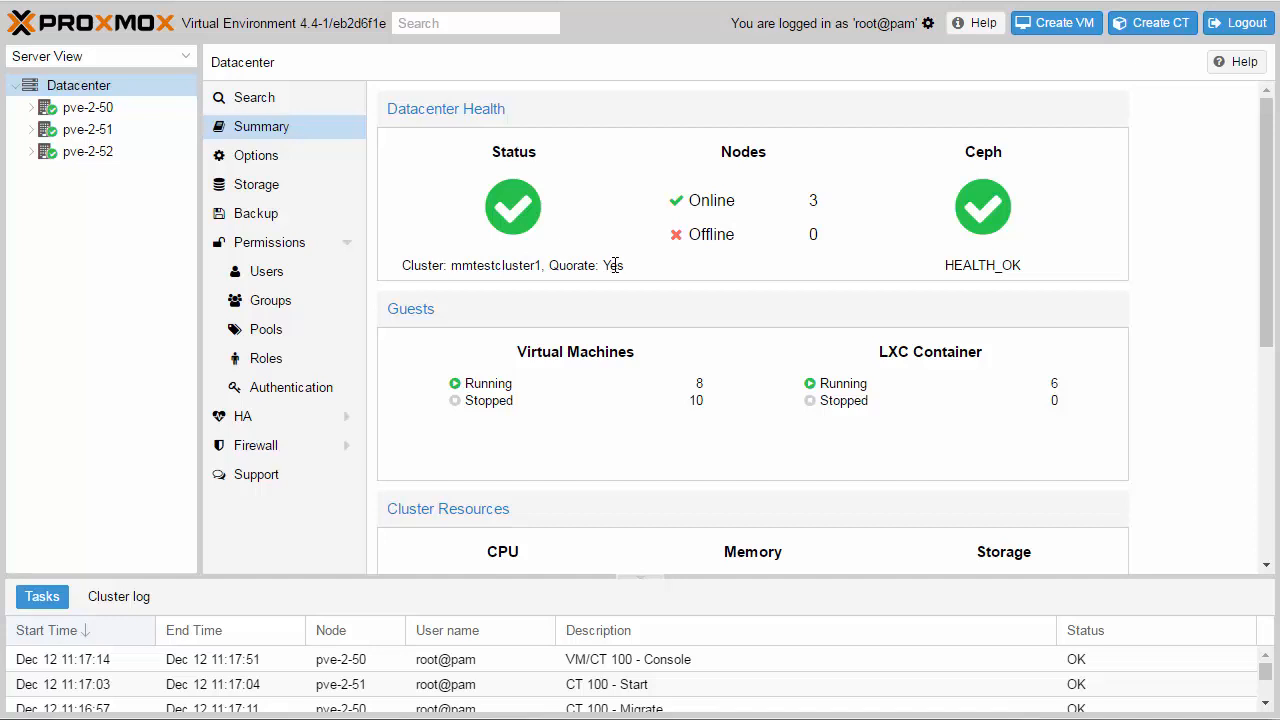
{"action": "mouse_move", "coordinate": [808, 226]}
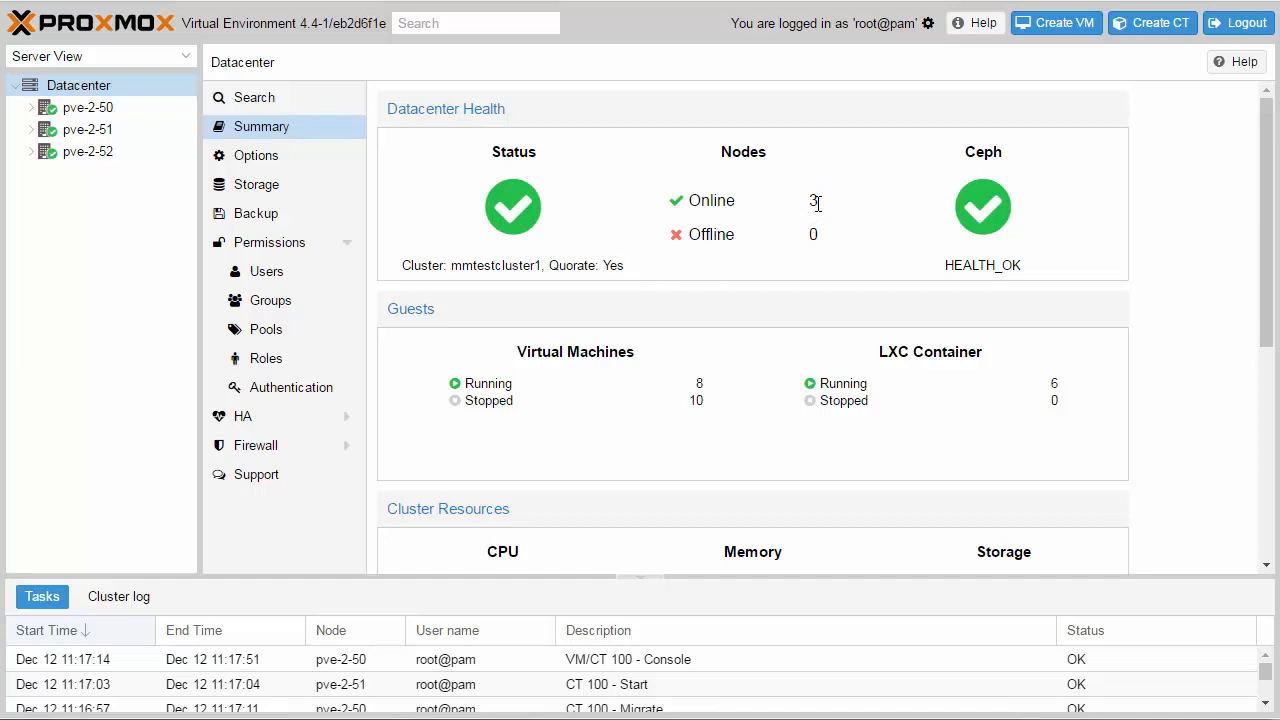
{"action": "mouse_move", "coordinate": [660, 345]}
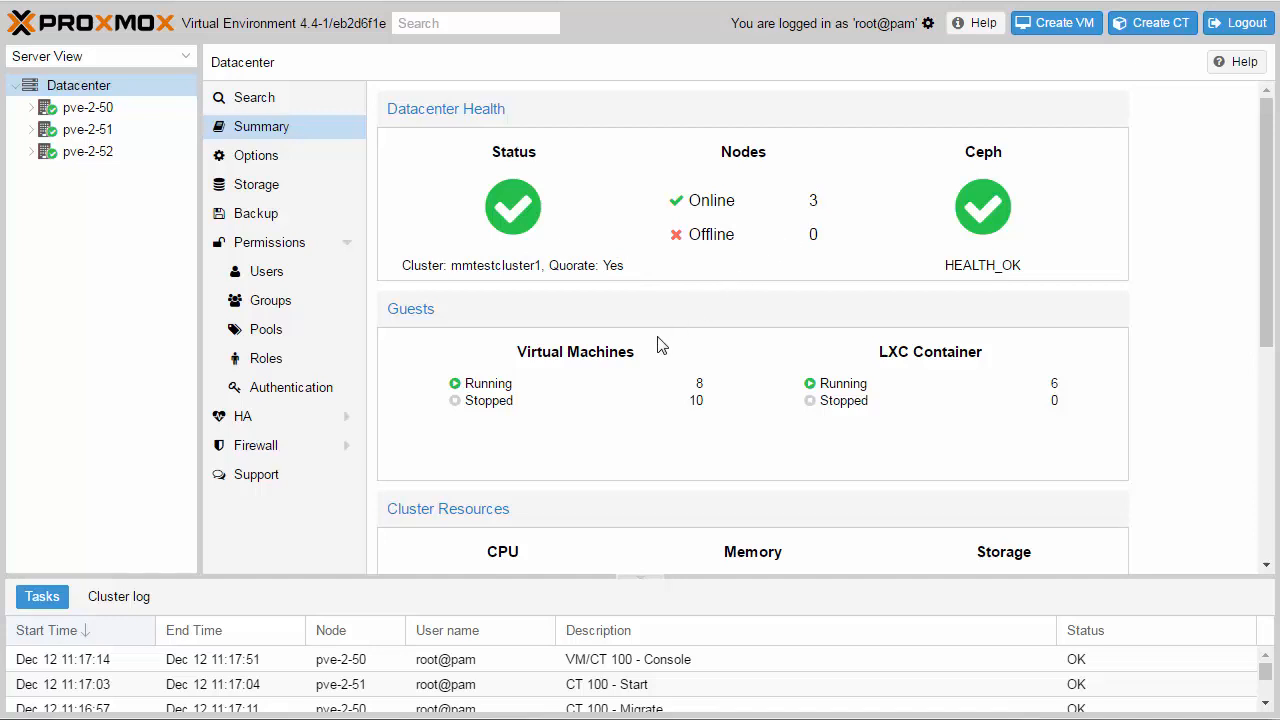
{"action": "mouse_move", "coordinate": [967, 378]}
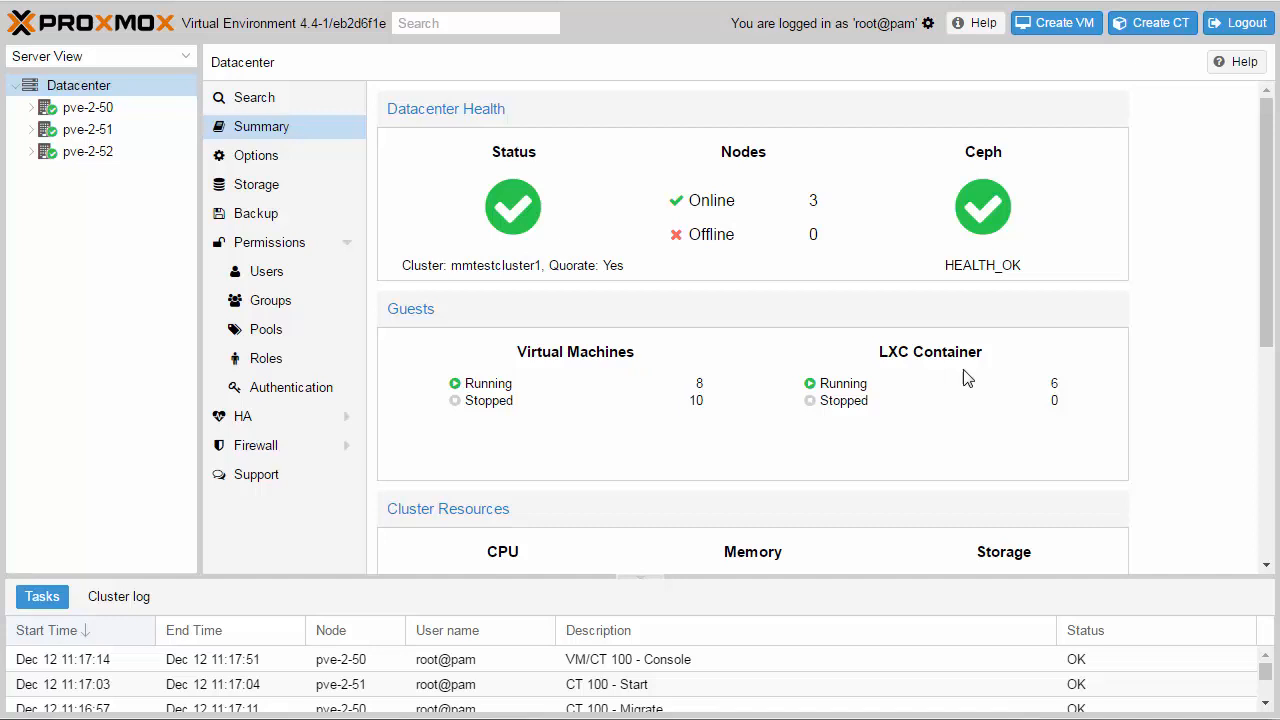
{"action": "mouse_move", "coordinate": [1056, 419]}
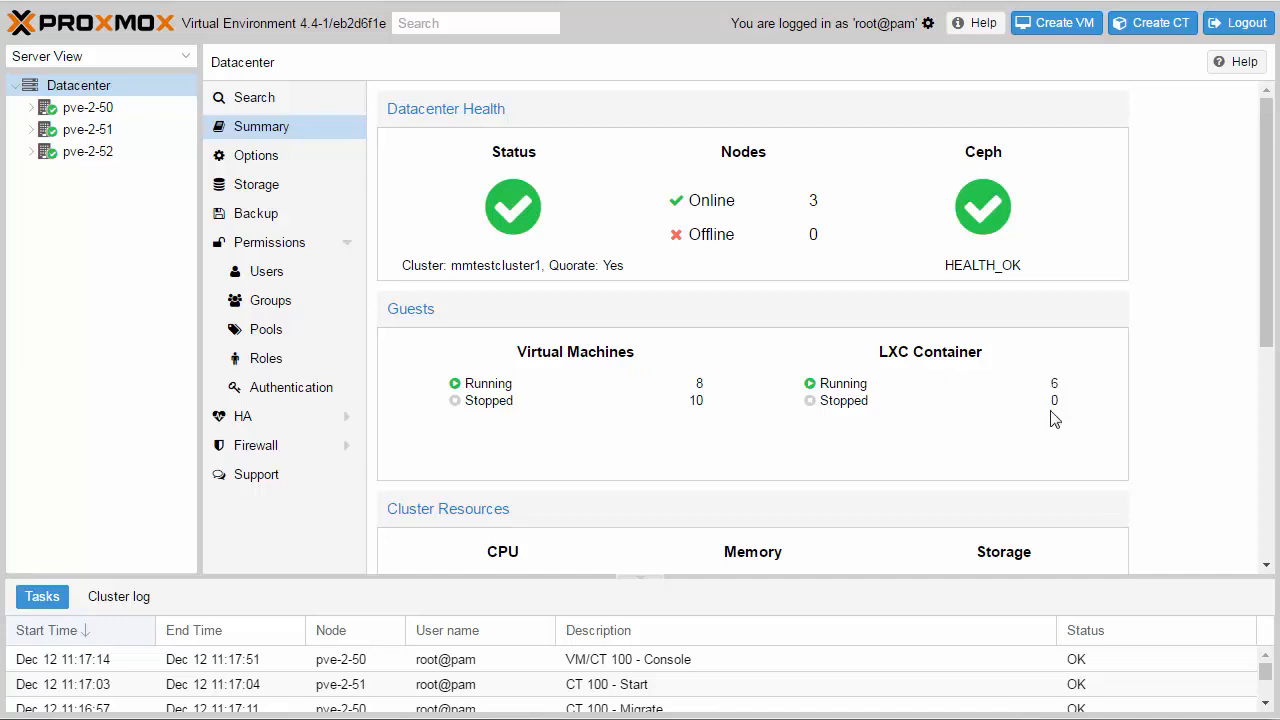
- Open node pve-2-52's Ceph status page (HEALTH_OK, three monitors, three OSDs) and scroll to Performance
{"action": "scroll", "scroll_direction": "down", "scroll_amount": 3}
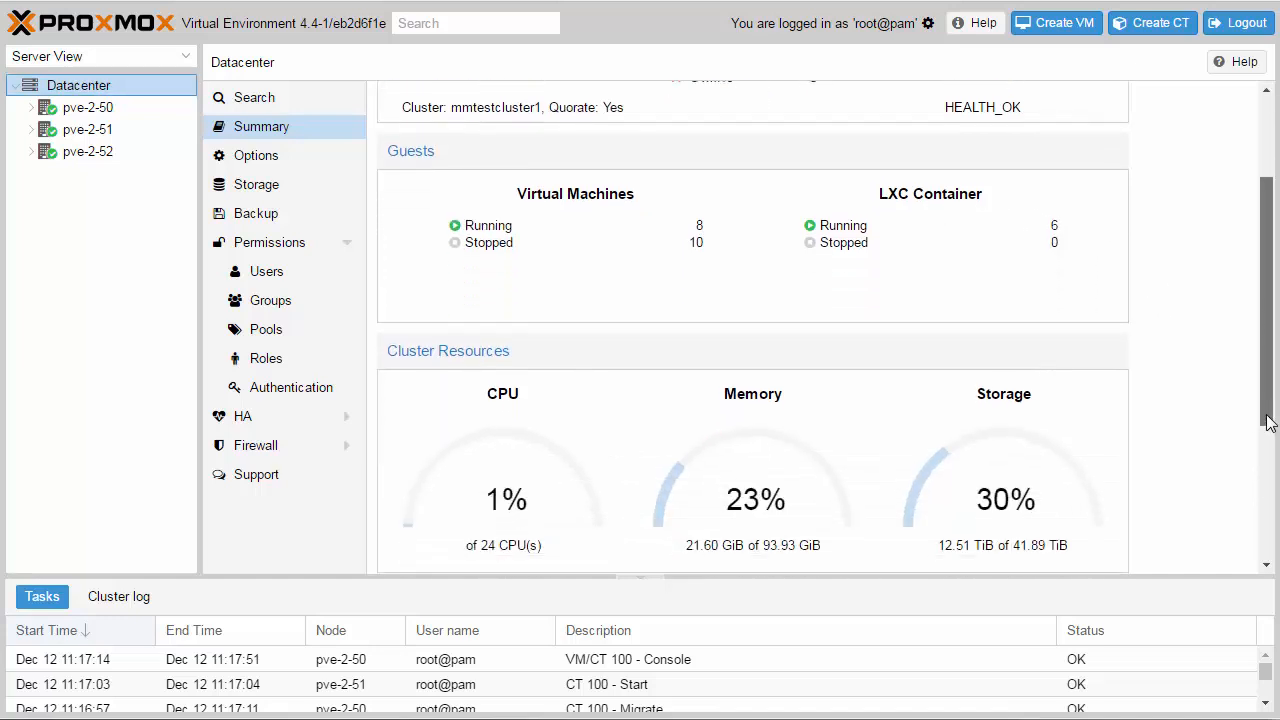
{"action": "scroll", "scroll_direction": "down", "scroll_amount": 3}
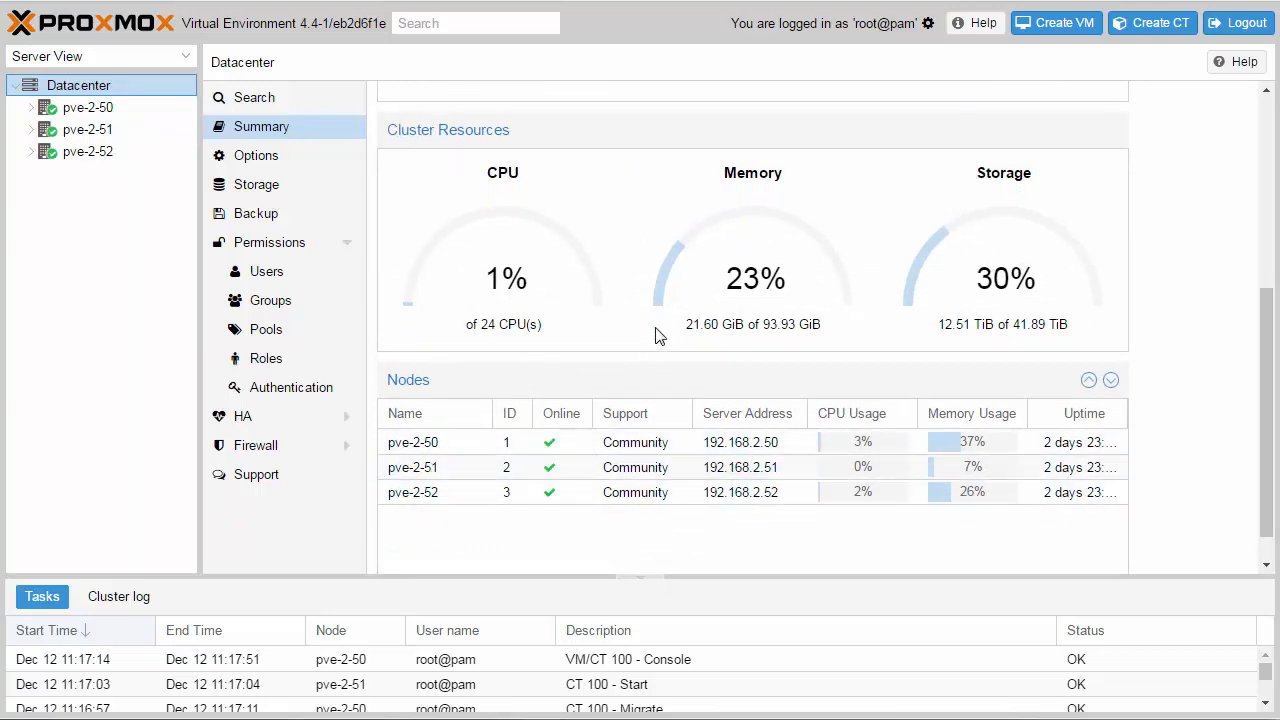
{"action": "mouse_move", "coordinate": [1035, 463]}
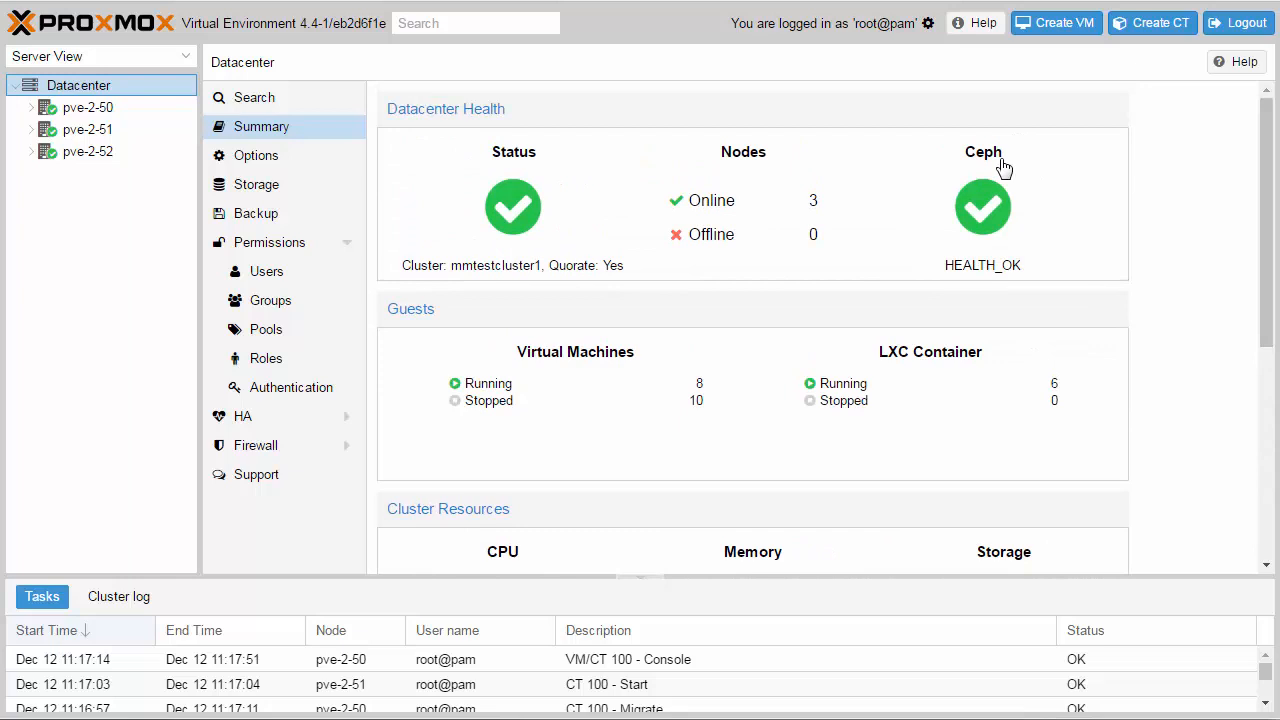
{"action": "mouse_move", "coordinate": [990, 222]}
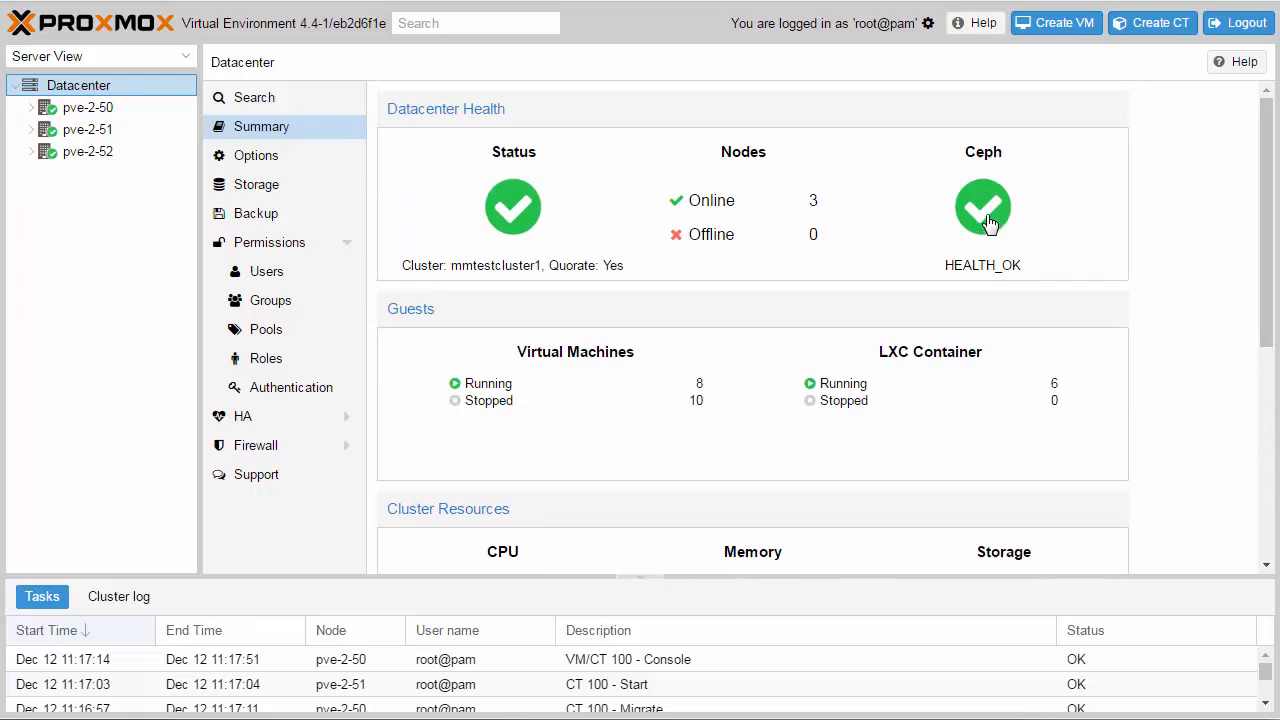
{"action": "left_click", "coordinate": [88, 151]}
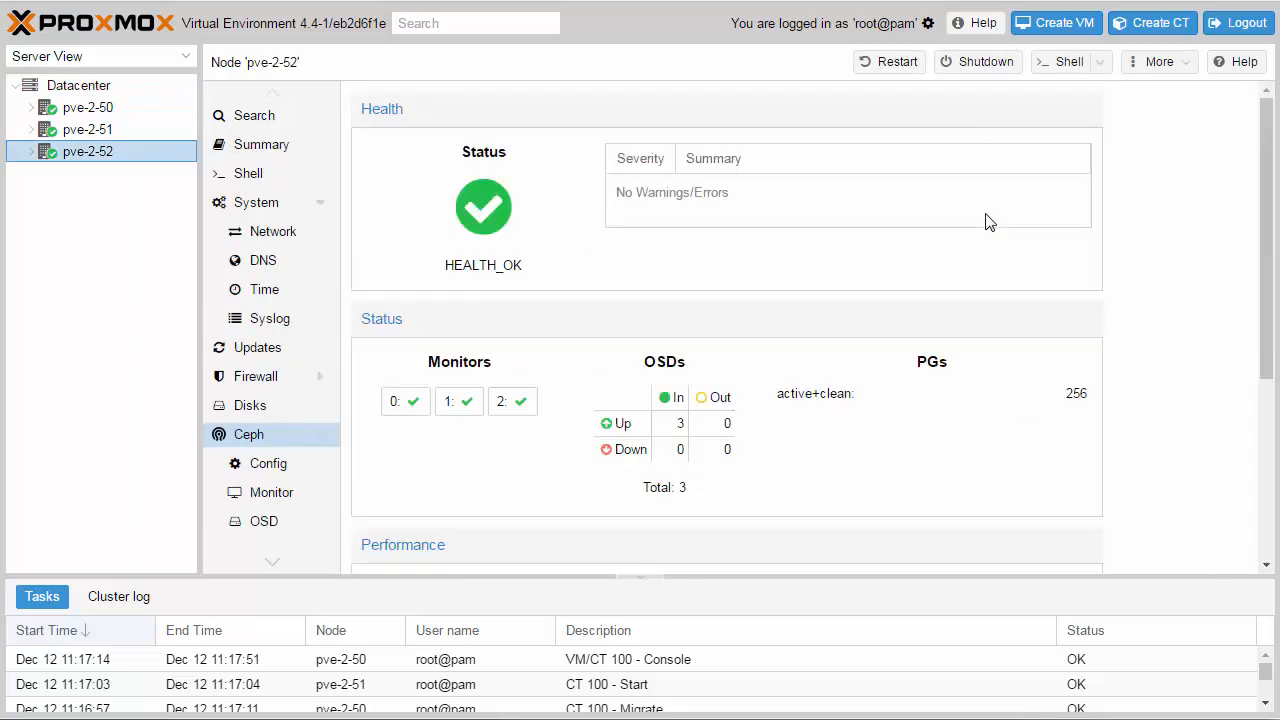
{"action": "mouse_move", "coordinate": [520, 281]}
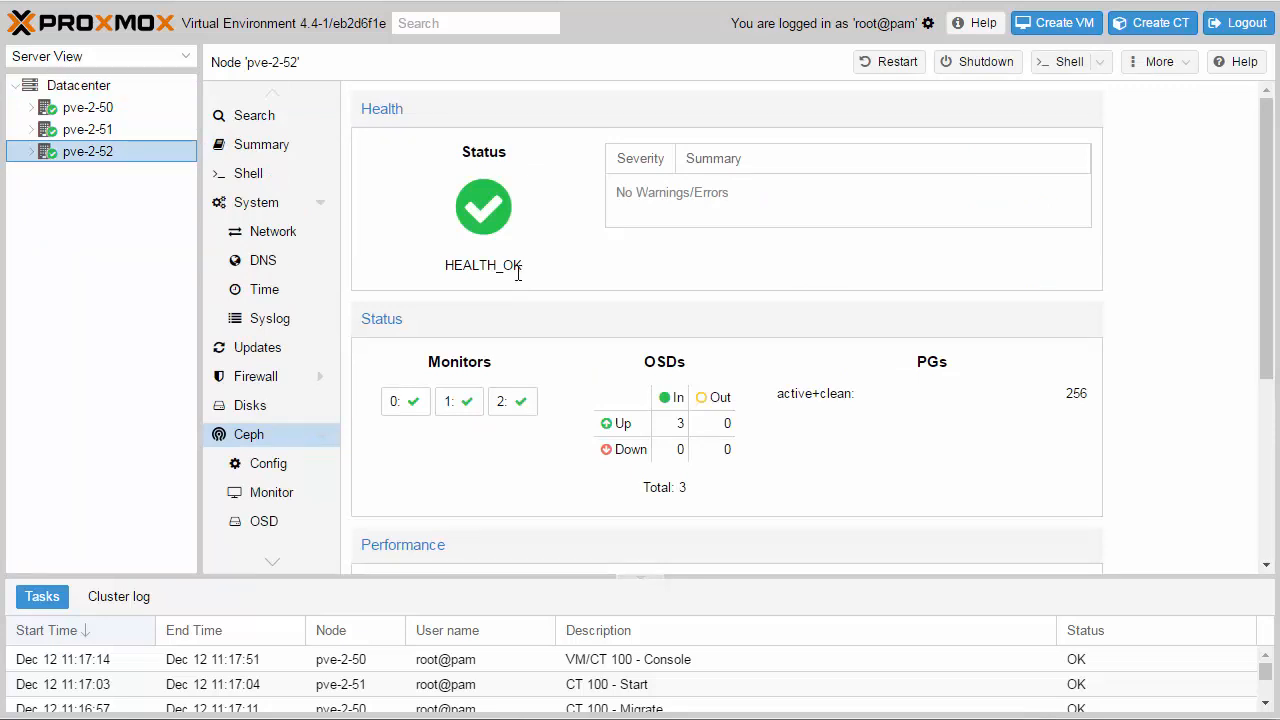
{"action": "mouse_move", "coordinate": [405, 401]}
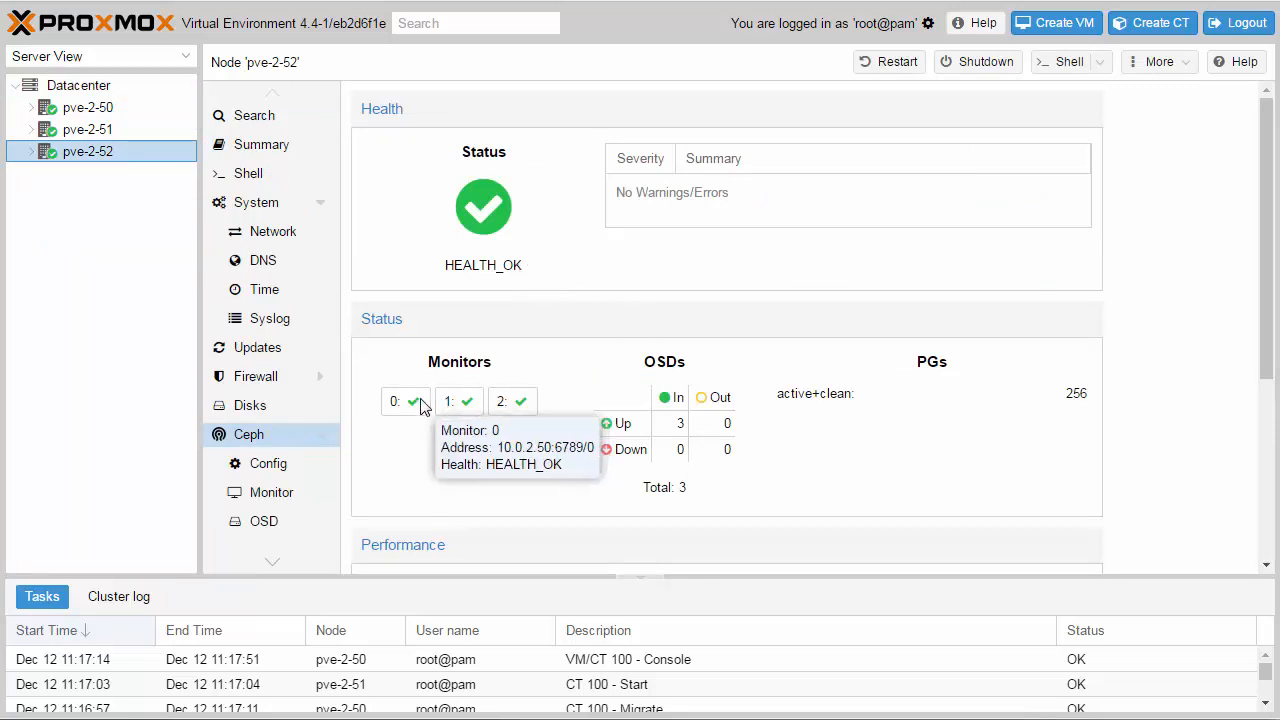
{"action": "mouse_move", "coordinate": [463, 401]}
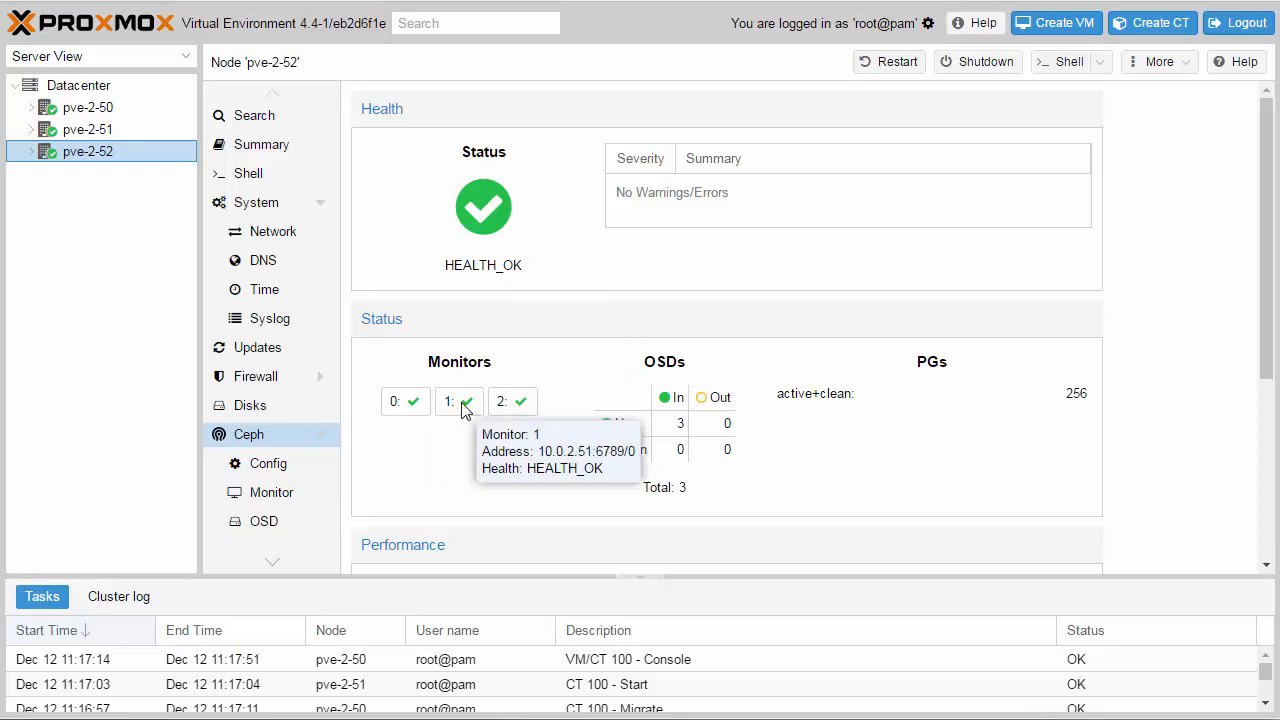
{"action": "mouse_move", "coordinate": [505, 401]}
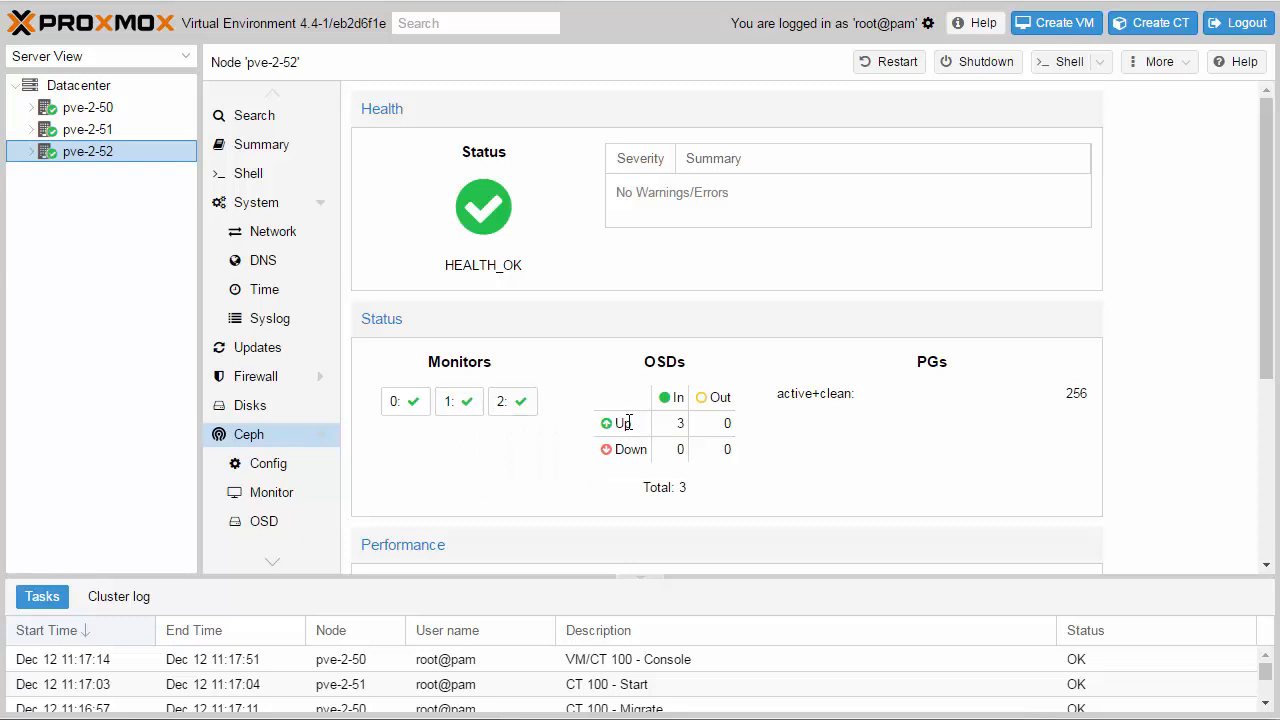
{"action": "mouse_move", "coordinate": [940, 382]}
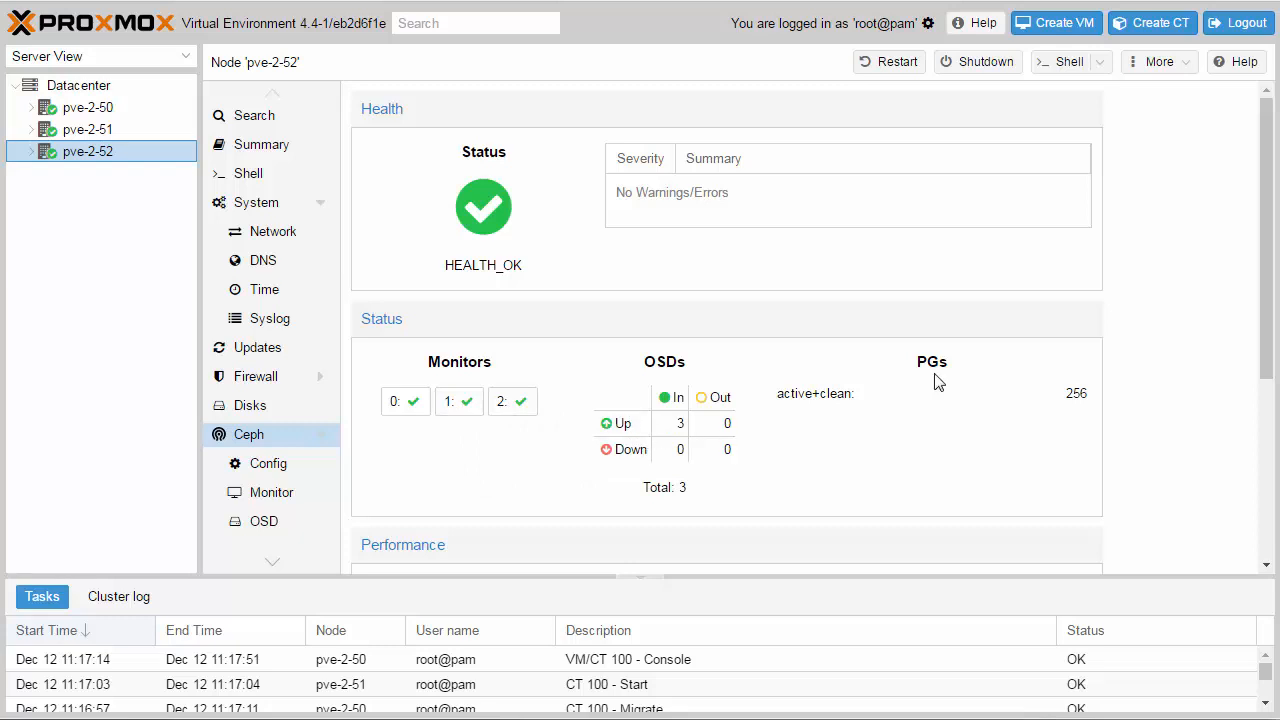
{"action": "scroll", "scroll_direction": "down", "scroll_amount": 3}
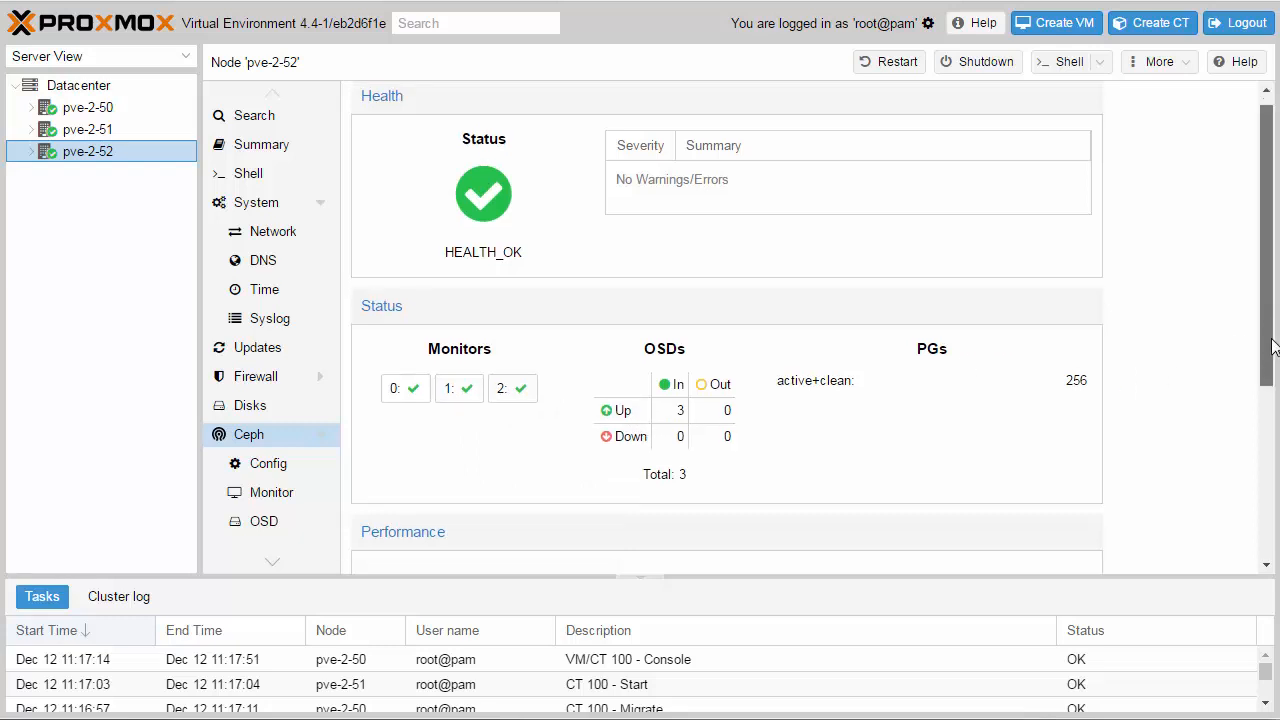
{"action": "scroll", "scroll_direction": "down", "scroll_amount": 3}
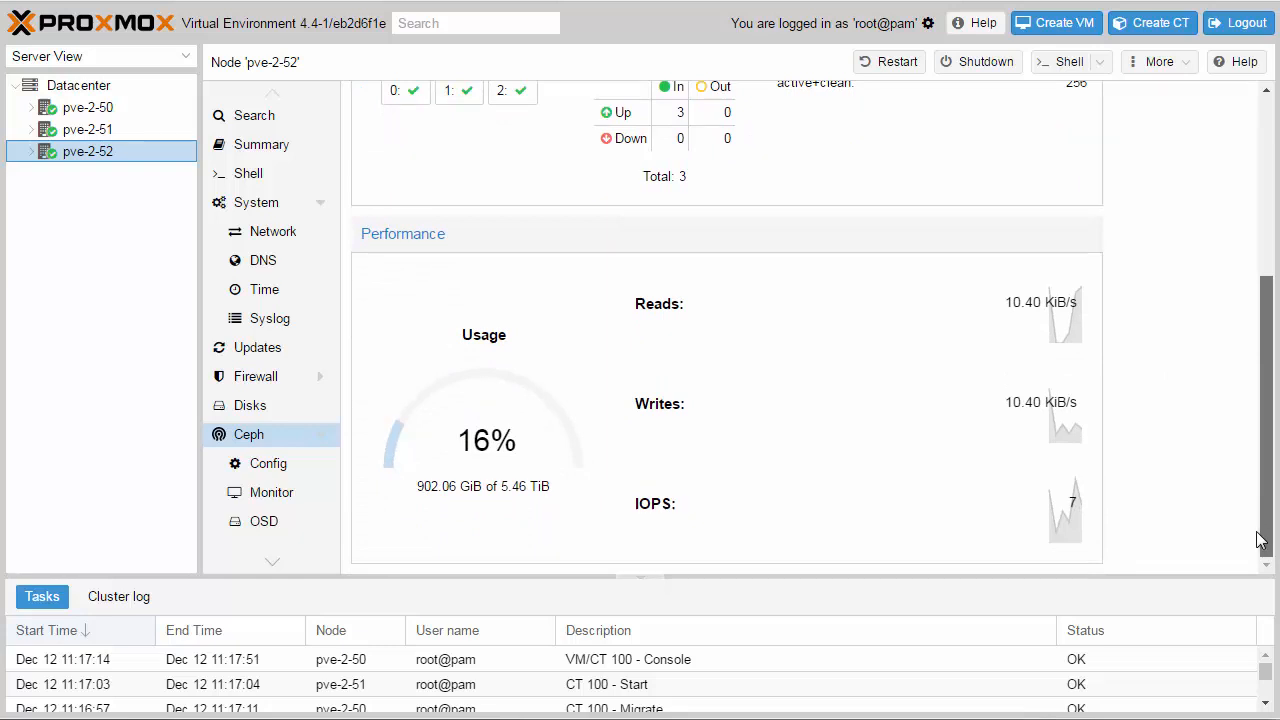
{"action": "mouse_move", "coordinate": [1040, 527]}
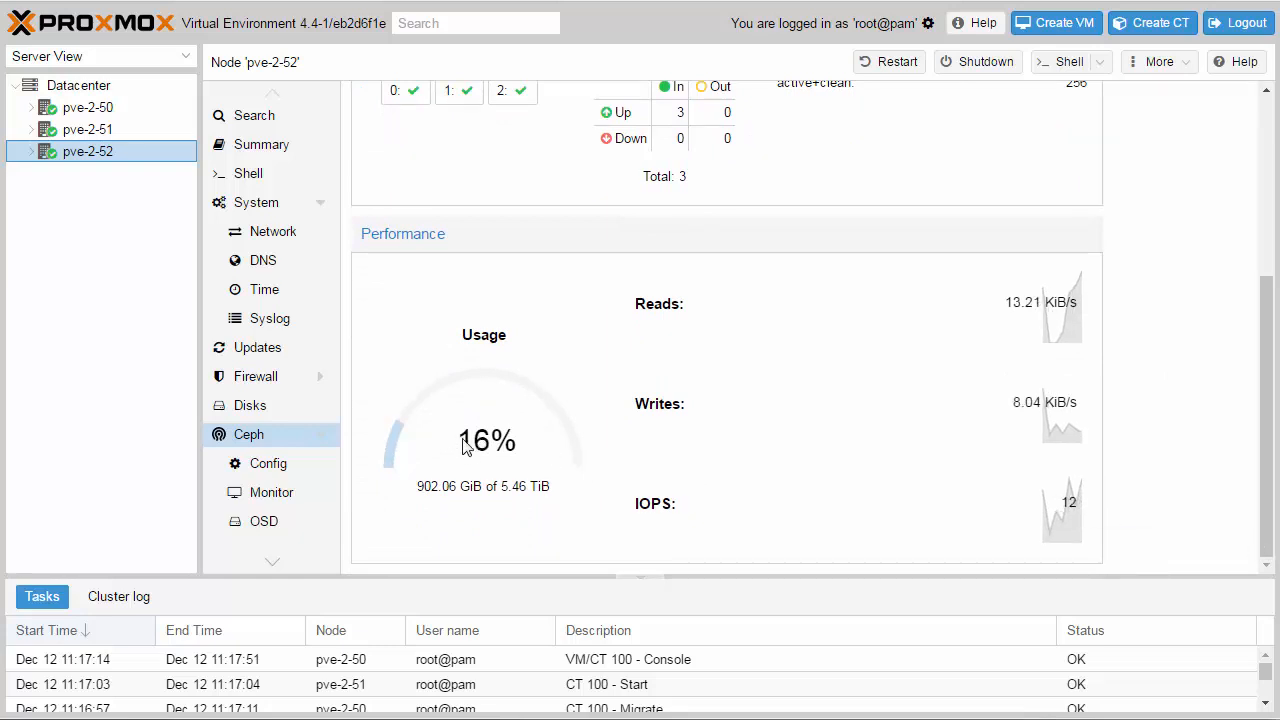
{"action": "mouse_move", "coordinate": [485, 448]}
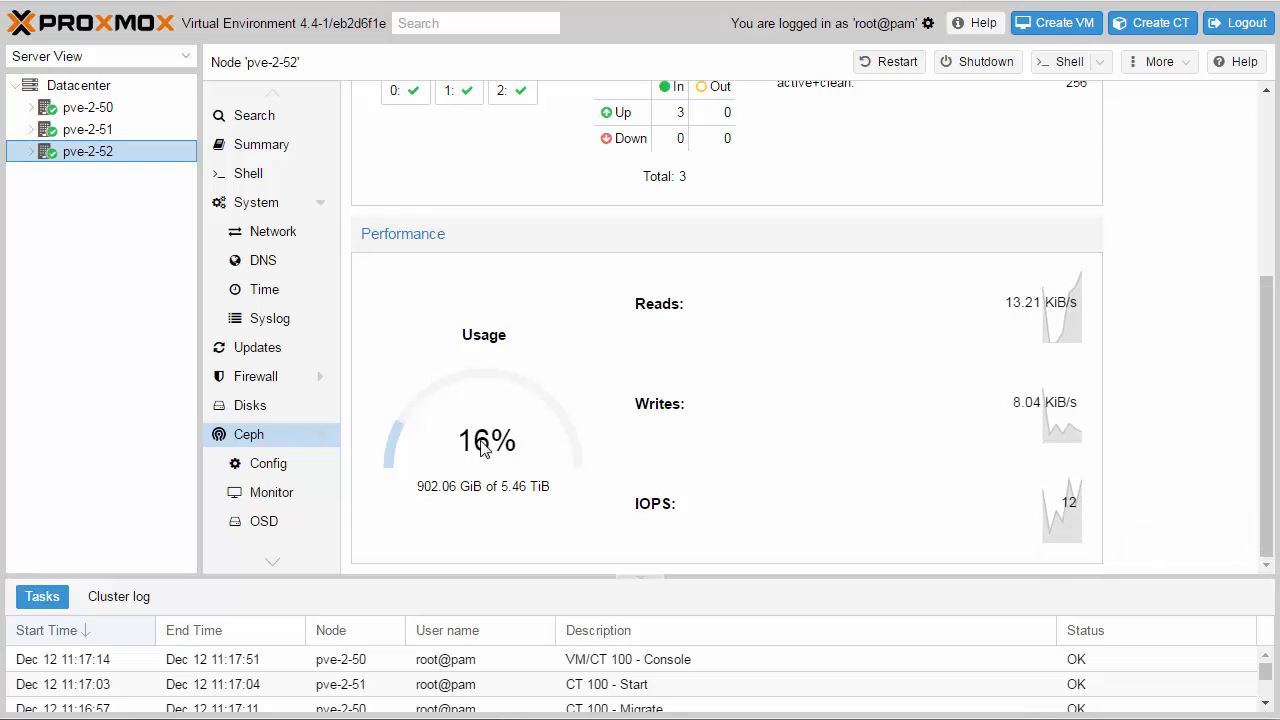
{"action": "mouse_move", "coordinate": [1043, 410]}
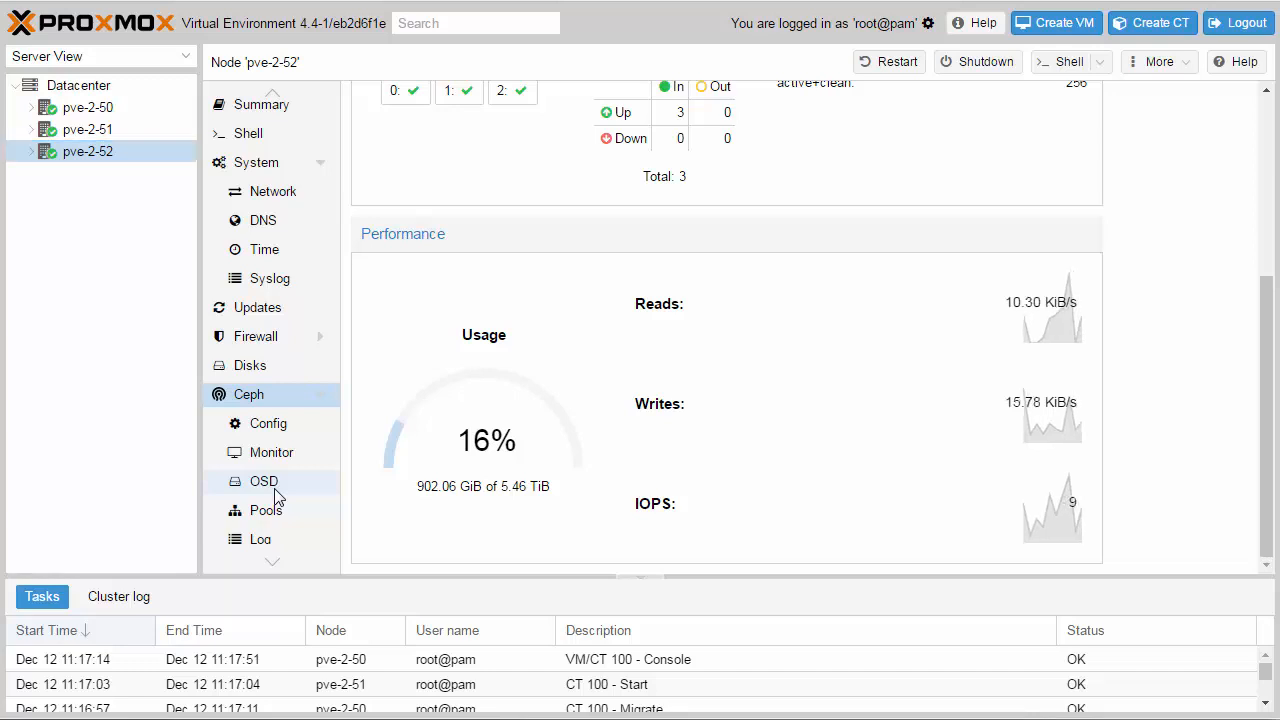
- Open the Ceph OSD list, set the noout flag, and view osd.0–osd.2 from node pve-2-50
{"action": "left_click", "coordinate": [264, 481]}
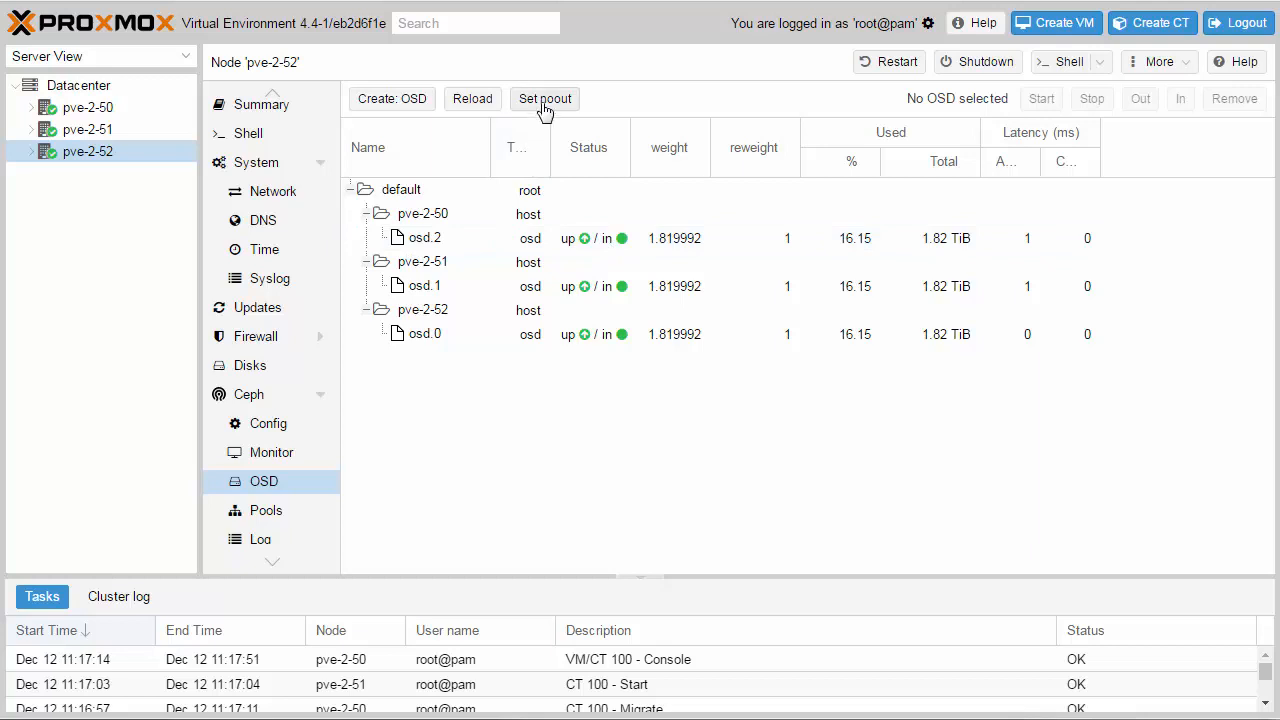
{"action": "mouse_move", "coordinate": [553, 110]}
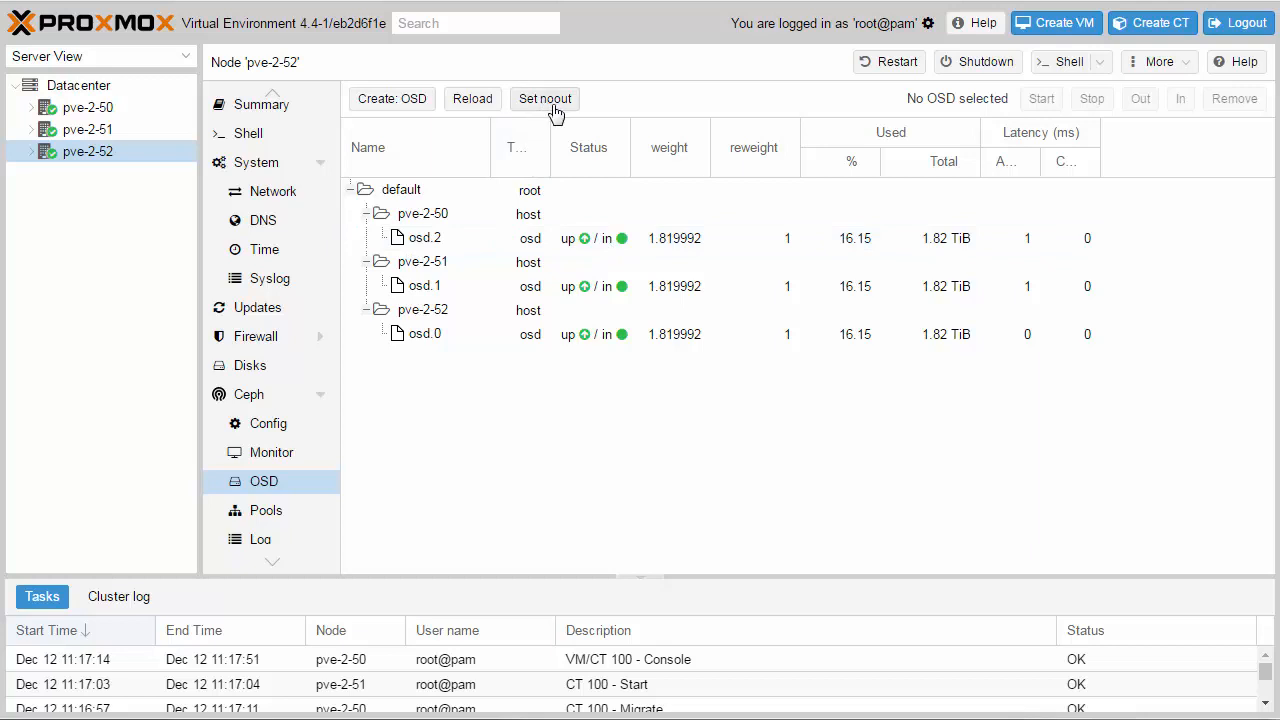
{"action": "left_click", "coordinate": [545, 98]}
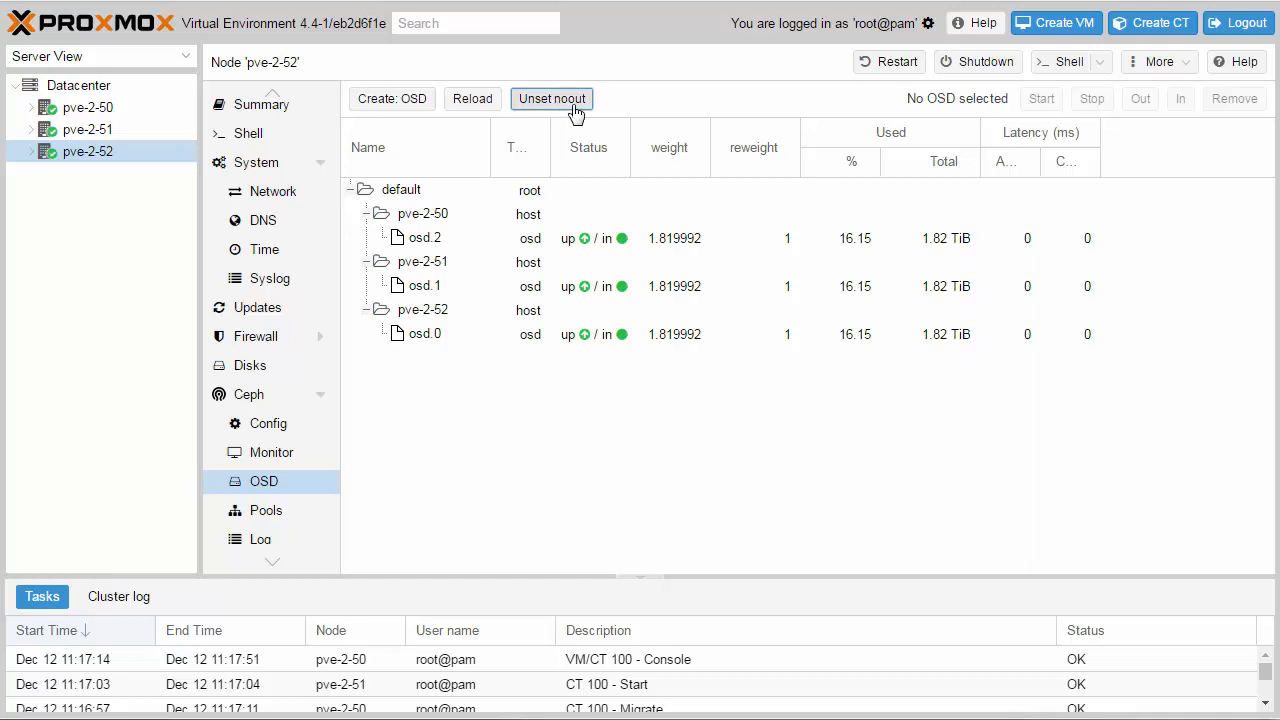
{"action": "left_click", "coordinate": [551, 98]}
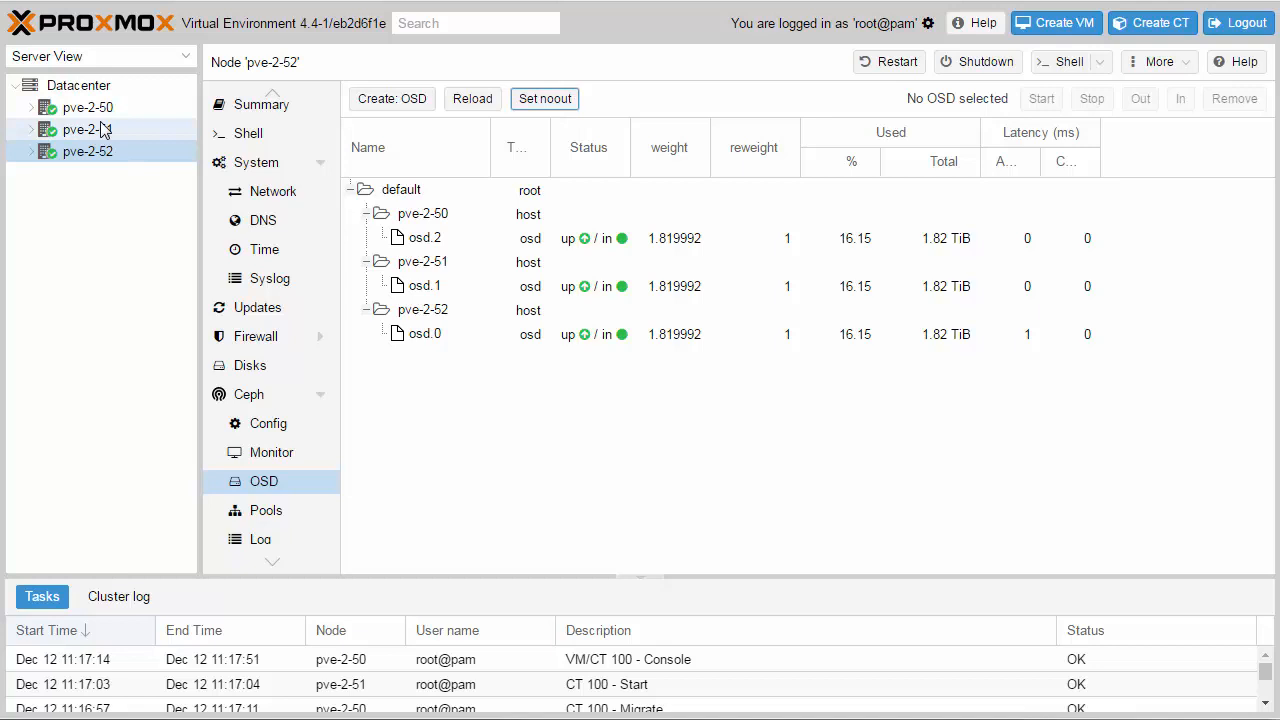
{"action": "left_click", "coordinate": [86, 107]}
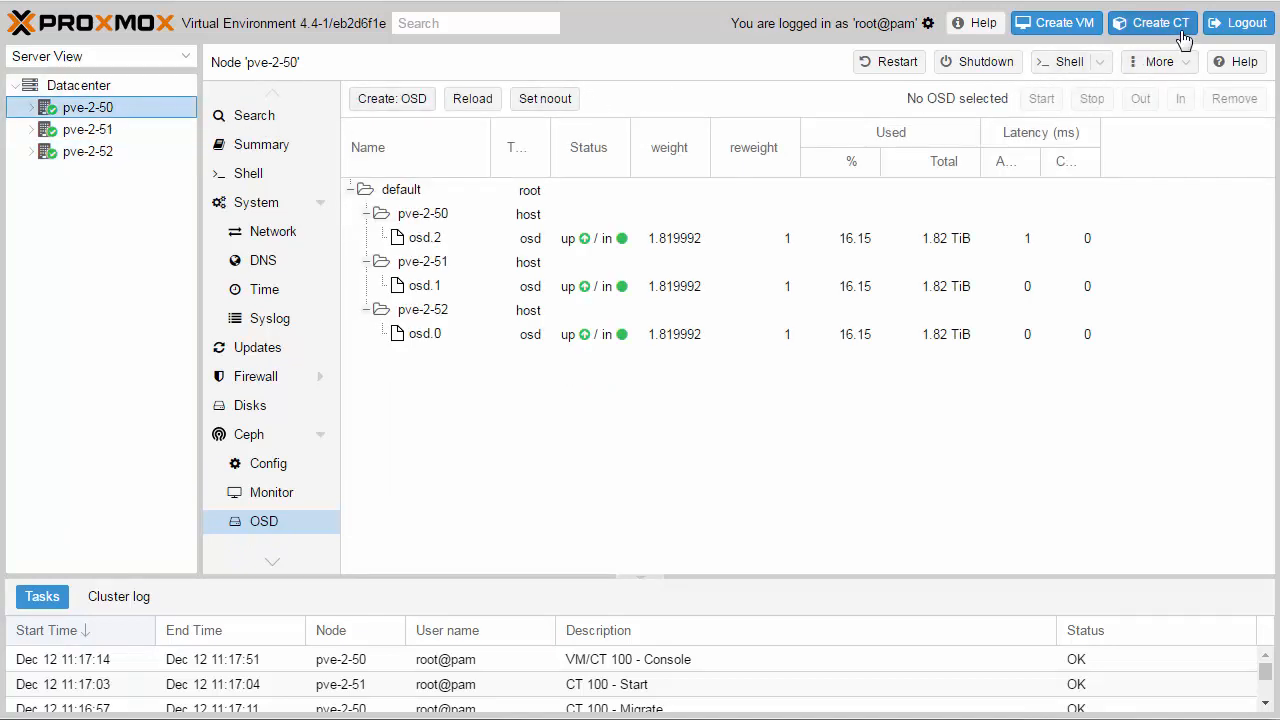
- Start a new LXC container marked unprivileged and open the General Settings documentation
{"action": "left_click", "coordinate": [1152, 22]}
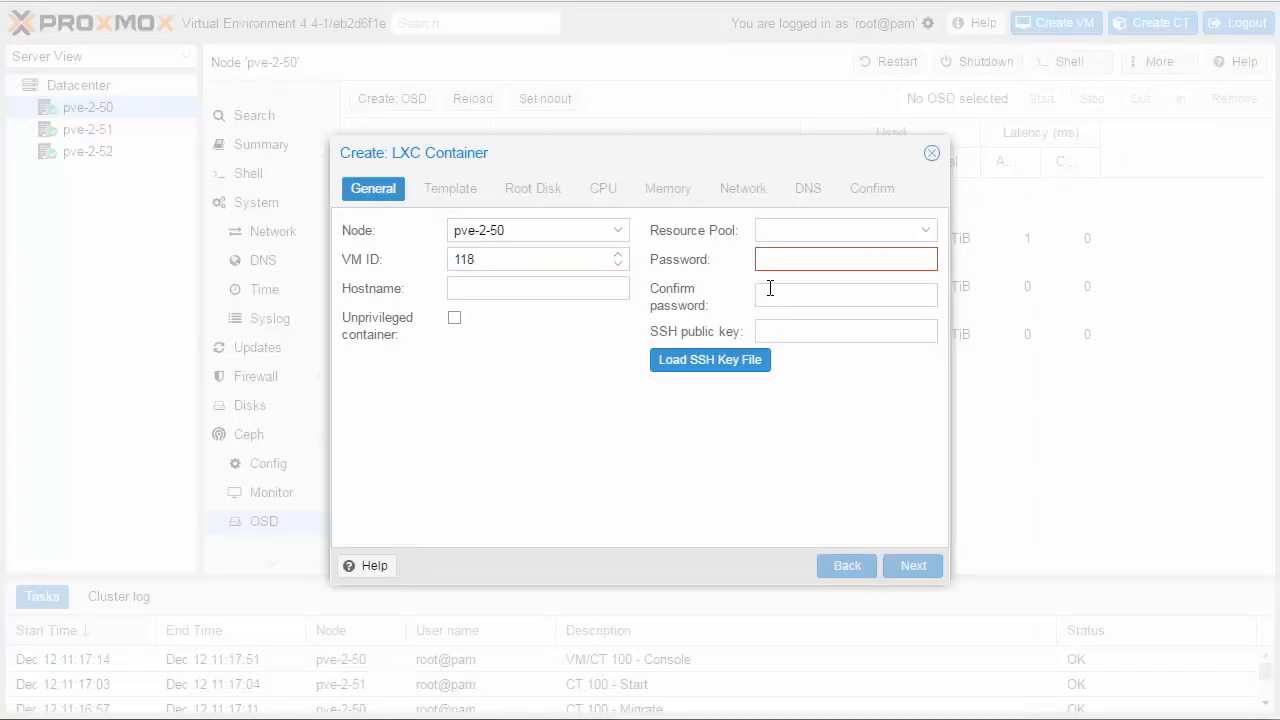
{"action": "left_click", "coordinate": [454, 318]}
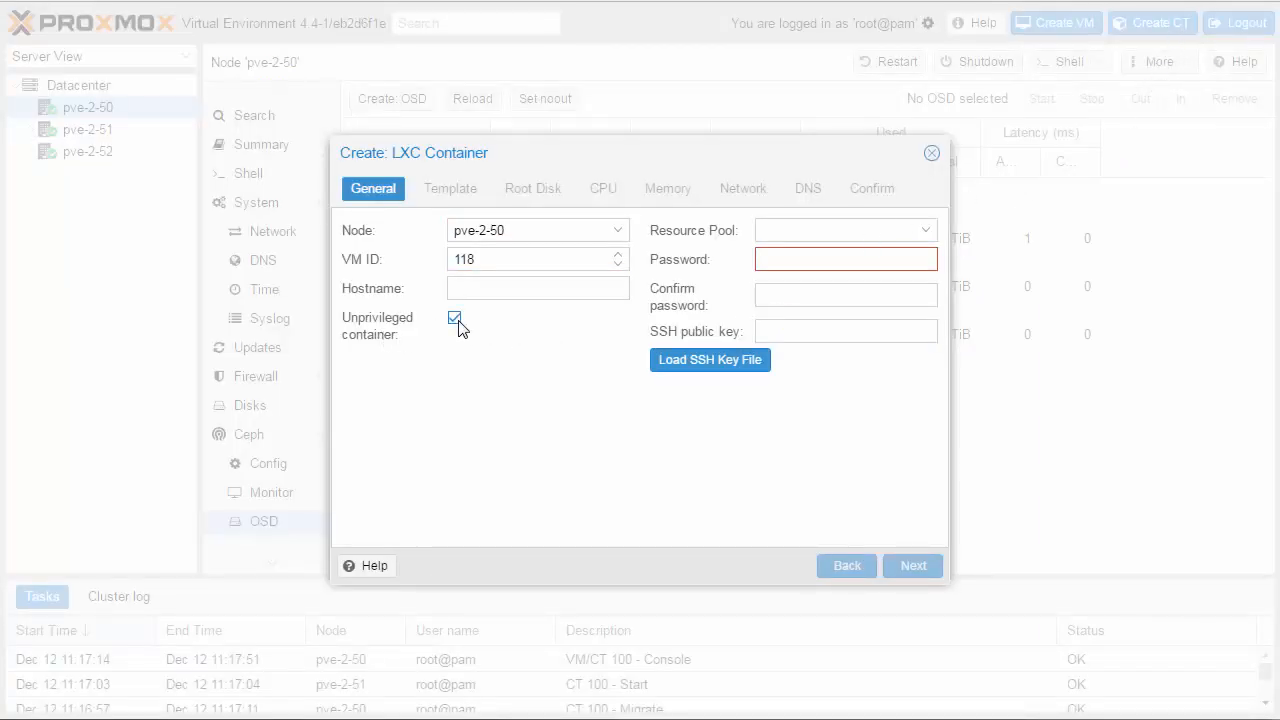
{"action": "left_click", "coordinate": [366, 565]}
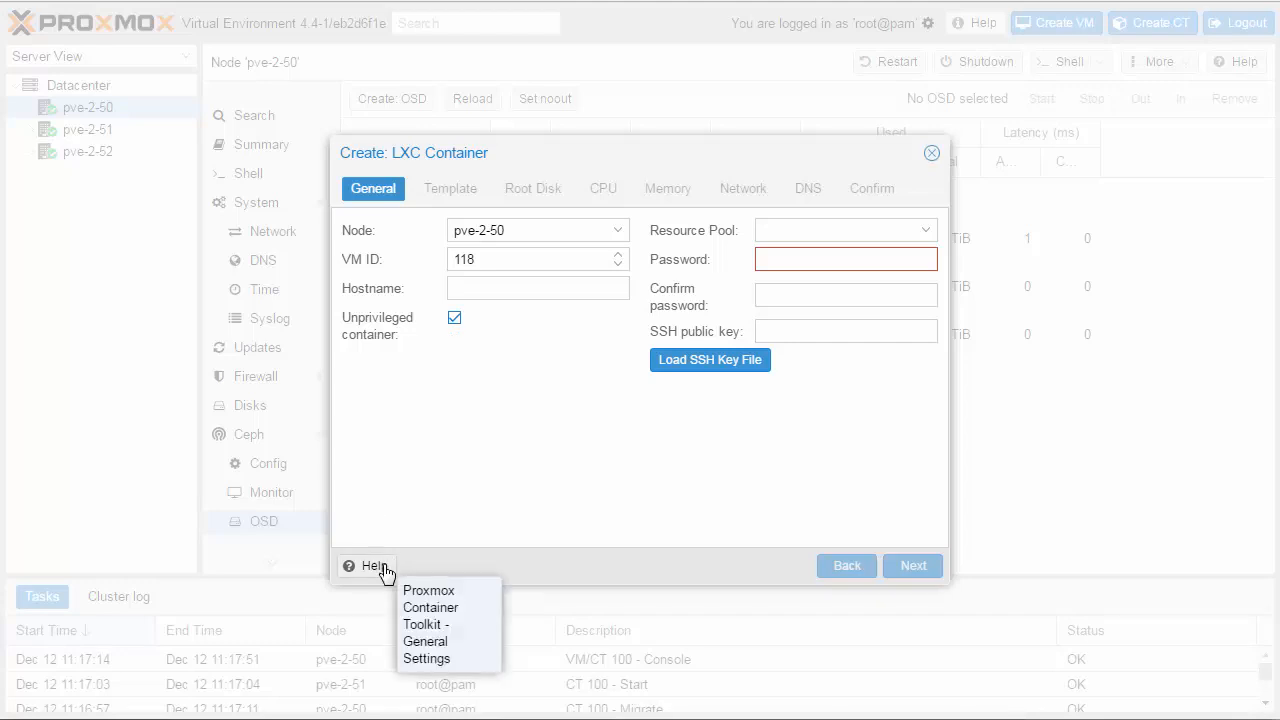
{"action": "left_click", "coordinate": [425, 641]}
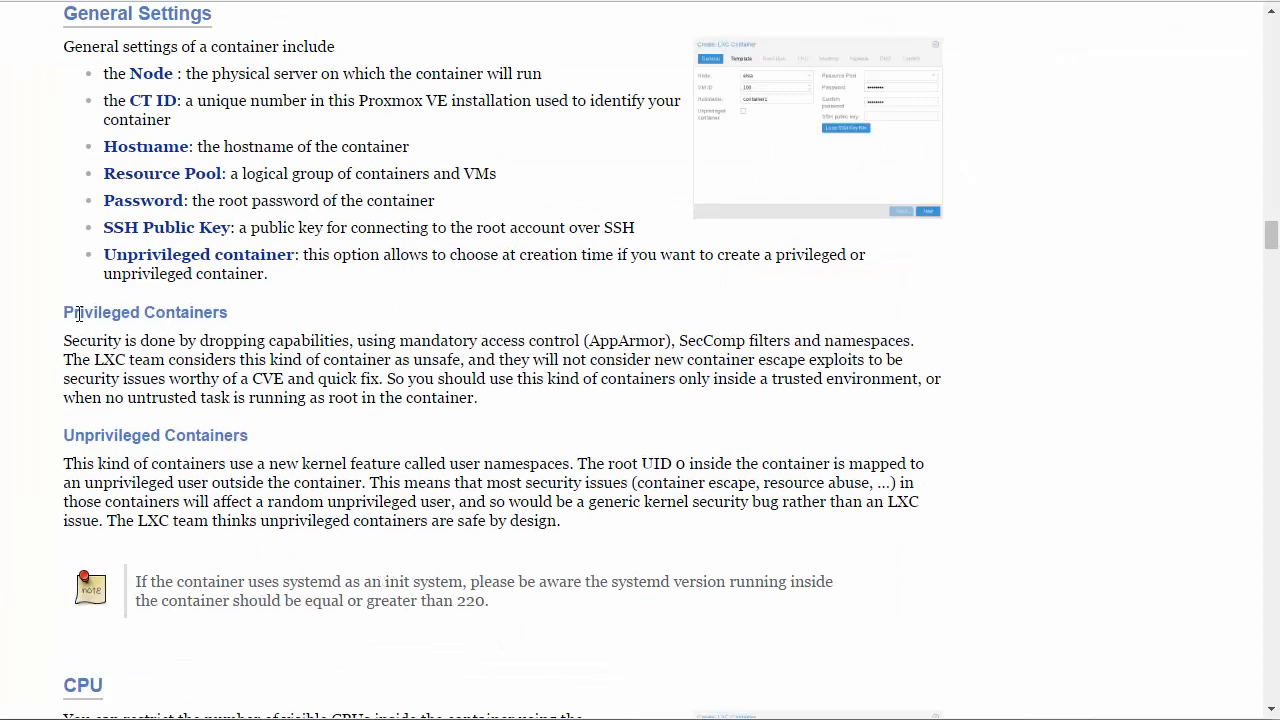
- Leave the docs, lower CPU cores to 1, cancel the container wizard, and open container 102 (fedora24)
{"action": "double_click", "coordinate": [145, 312]}
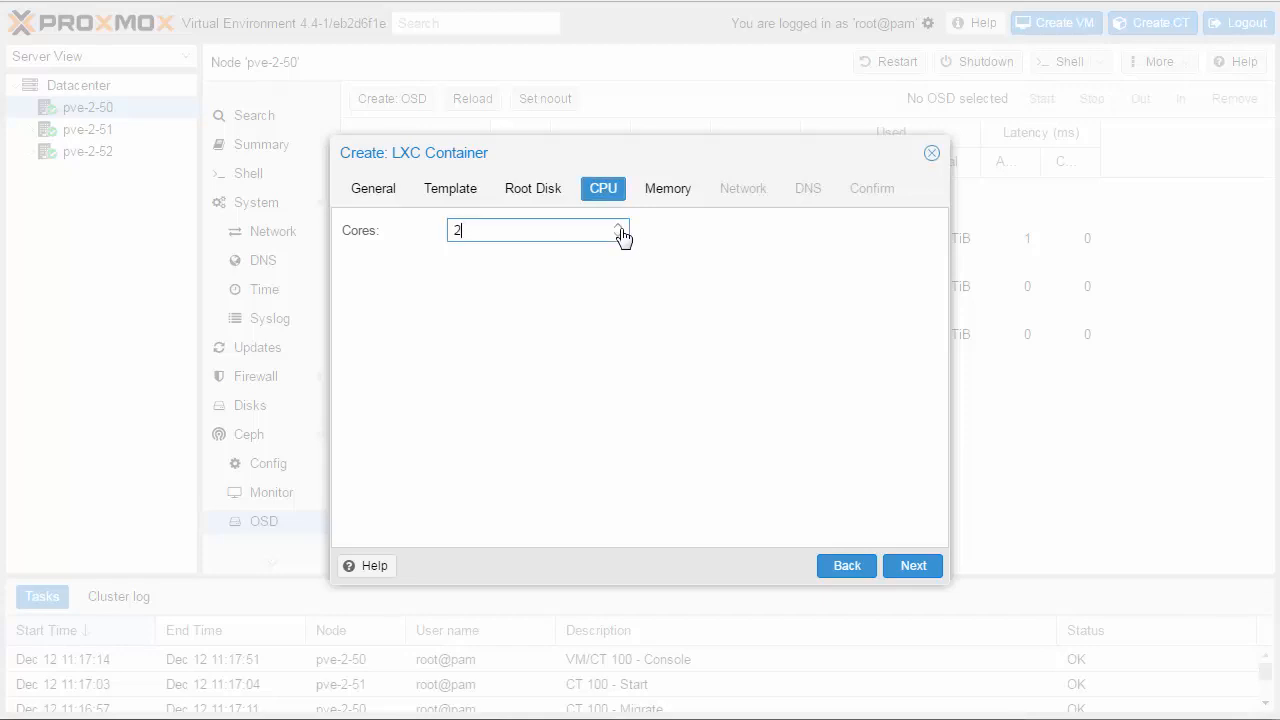
{"action": "left_click", "coordinate": [618, 237]}
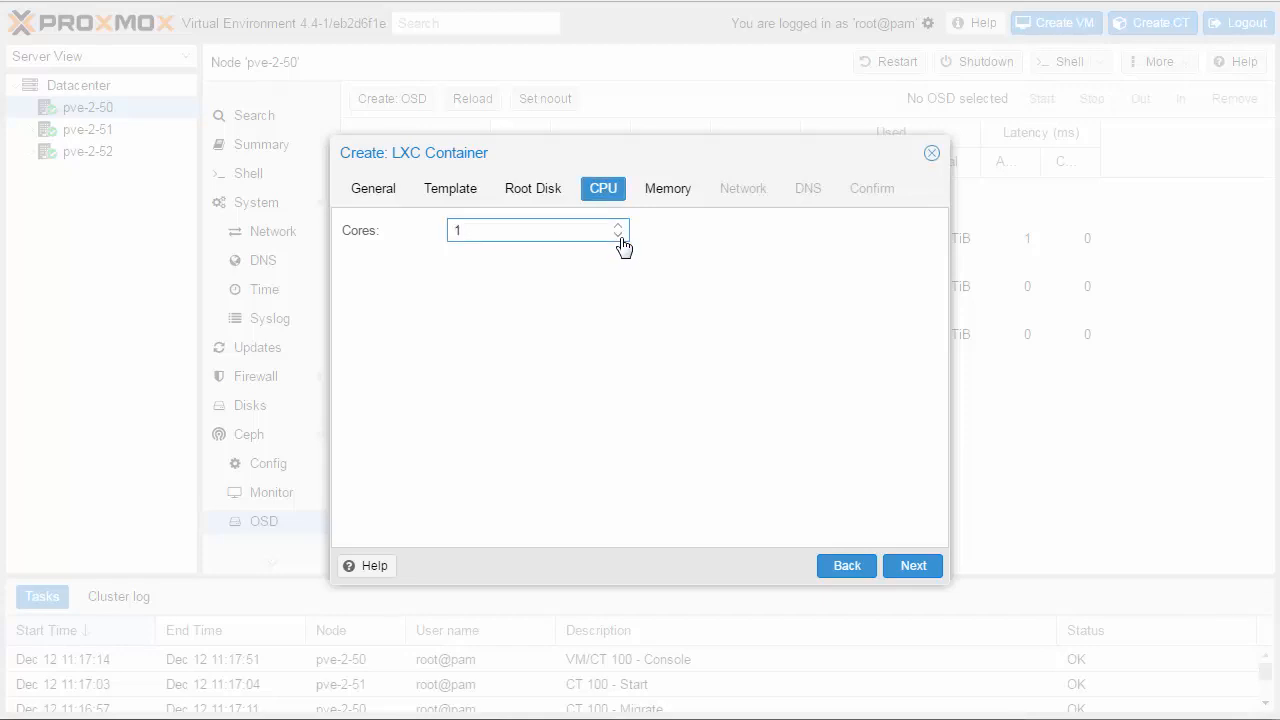
{"action": "left_click", "coordinate": [931, 153]}
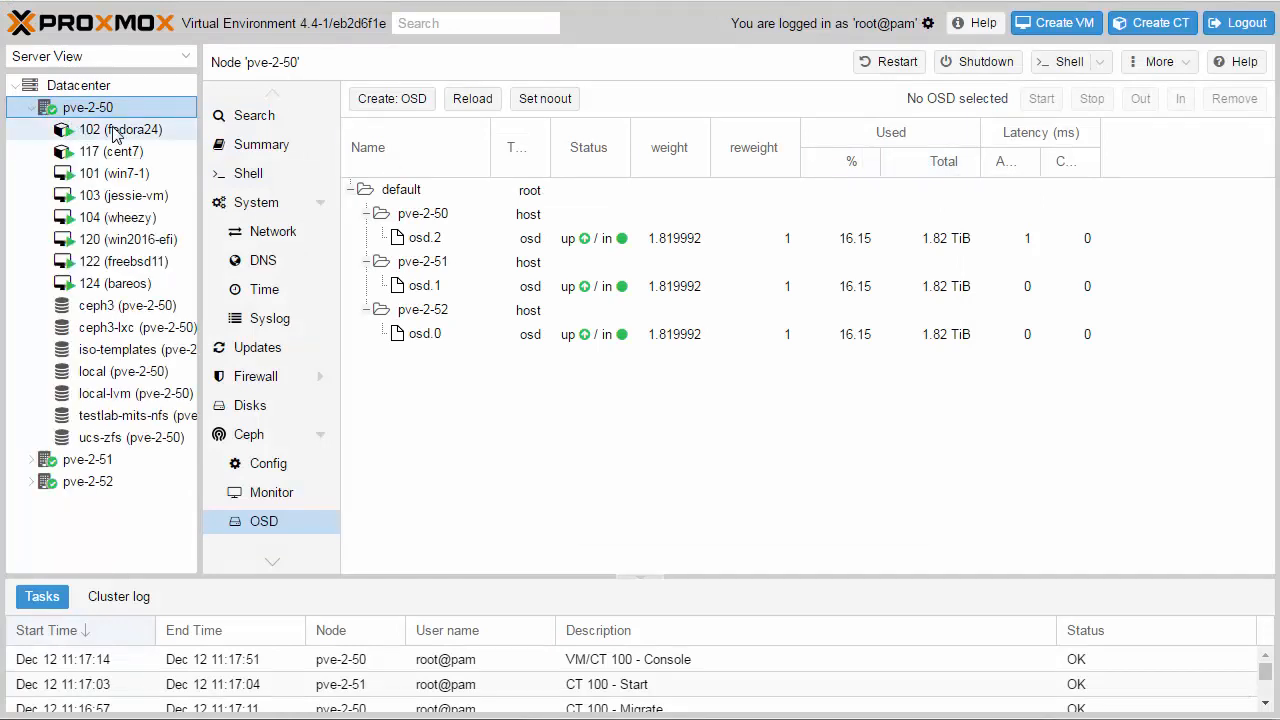
{"action": "left_click", "coordinate": [119, 129]}
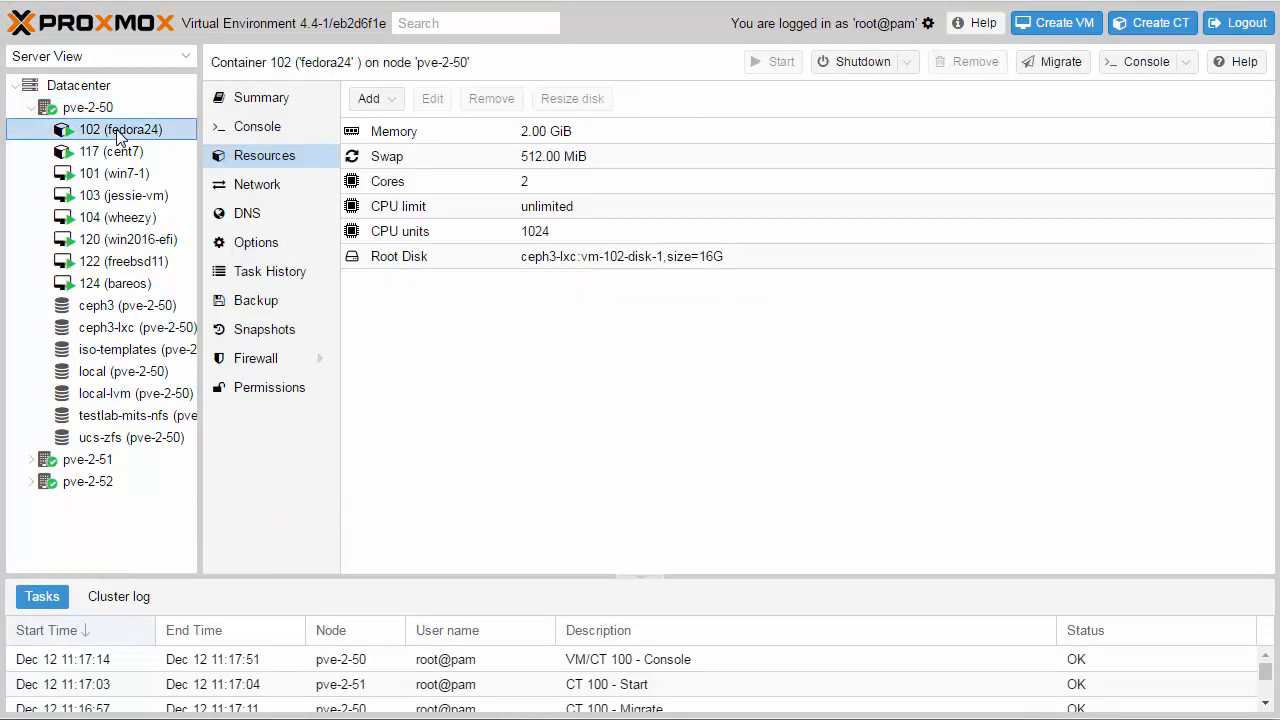
- Migrate container 102 (fedora24) from pve-2-50 to pve-2-51 in restart mode
{"action": "left_click", "coordinate": [261, 97]}
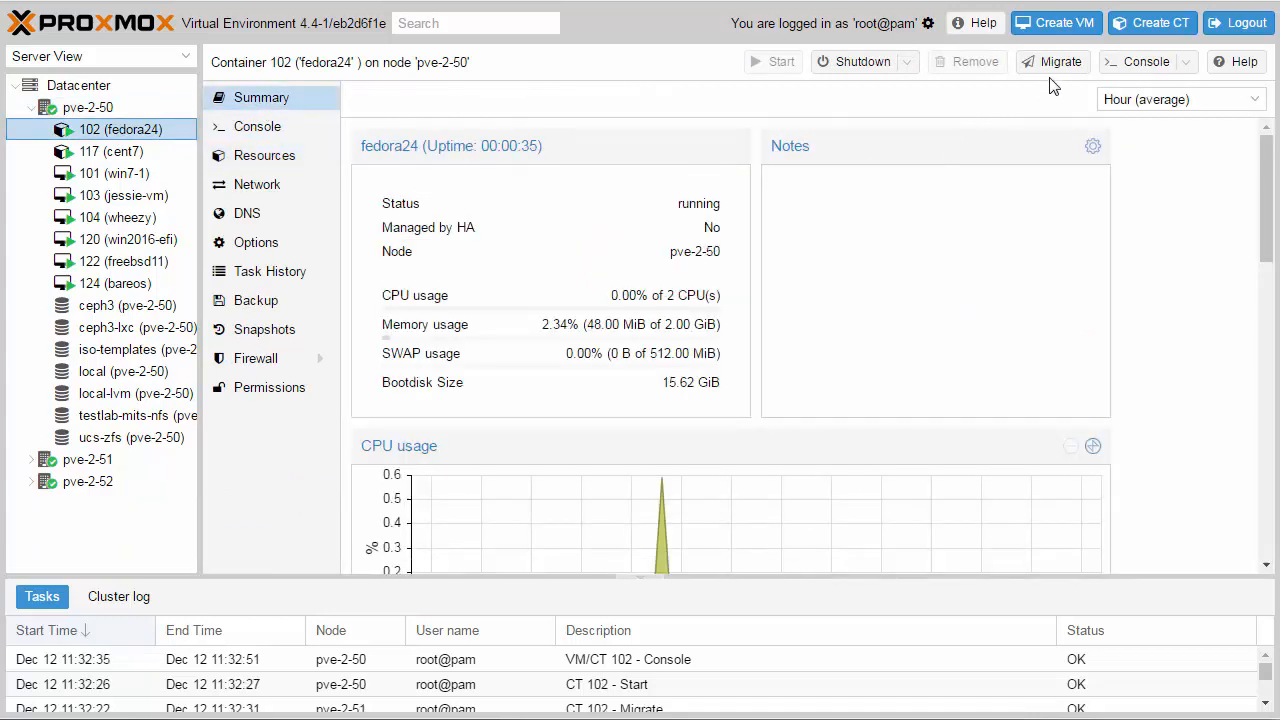
{"action": "left_click", "coordinate": [1052, 61]}
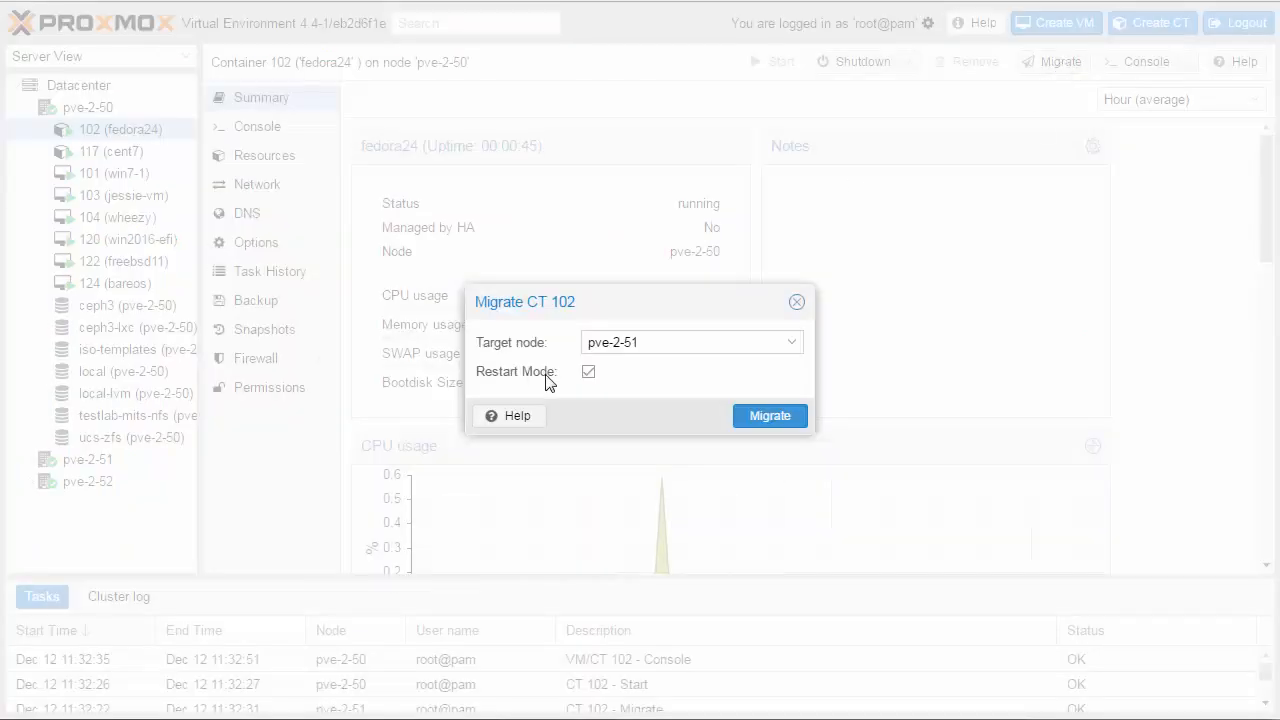
{"action": "left_click", "coordinate": [769, 415]}
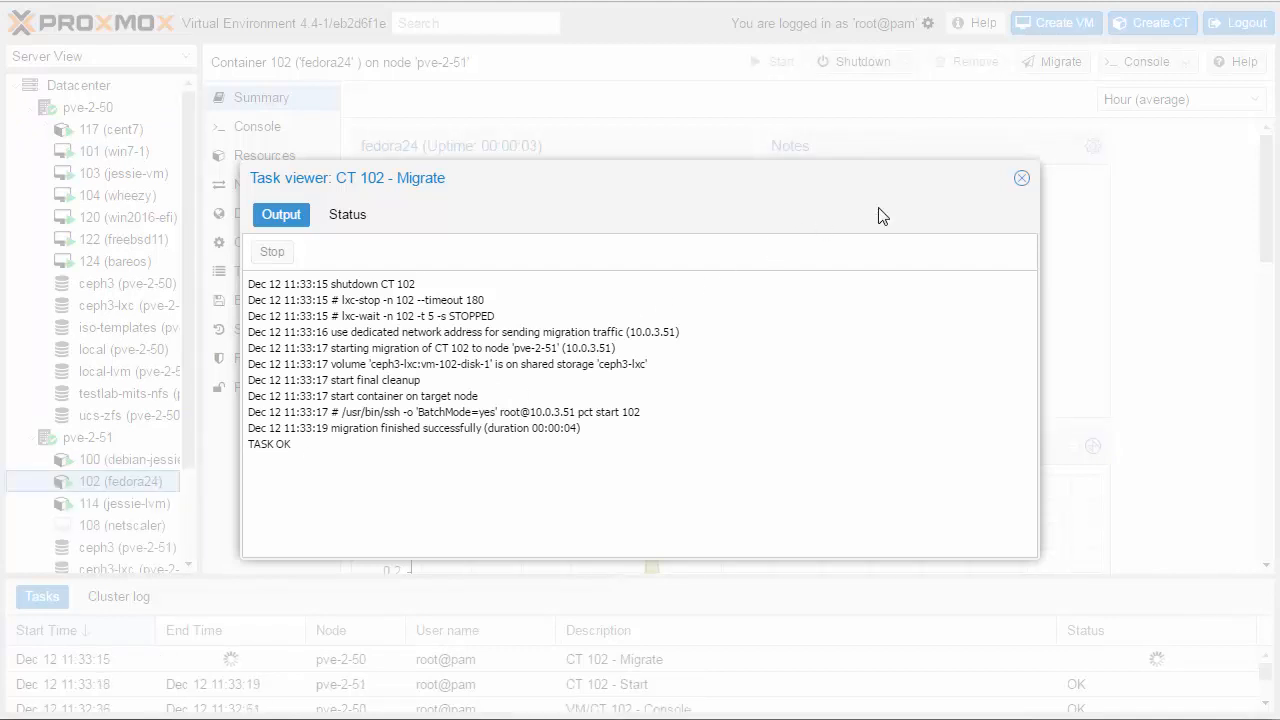
{"action": "left_click", "coordinate": [1021, 178]}
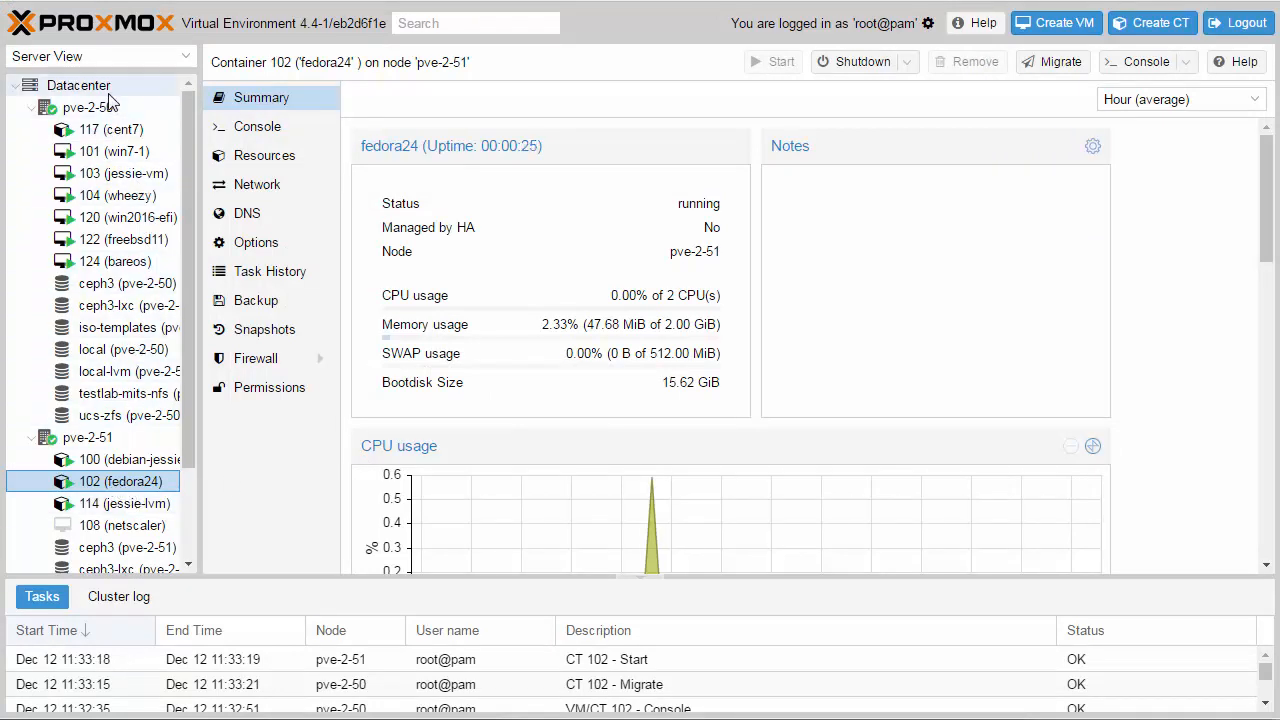
- Show Datacenter HA status: quorum OK, master pve-2-52, vm:103 started in group All_three
{"action": "left_click", "coordinate": [78, 85]}
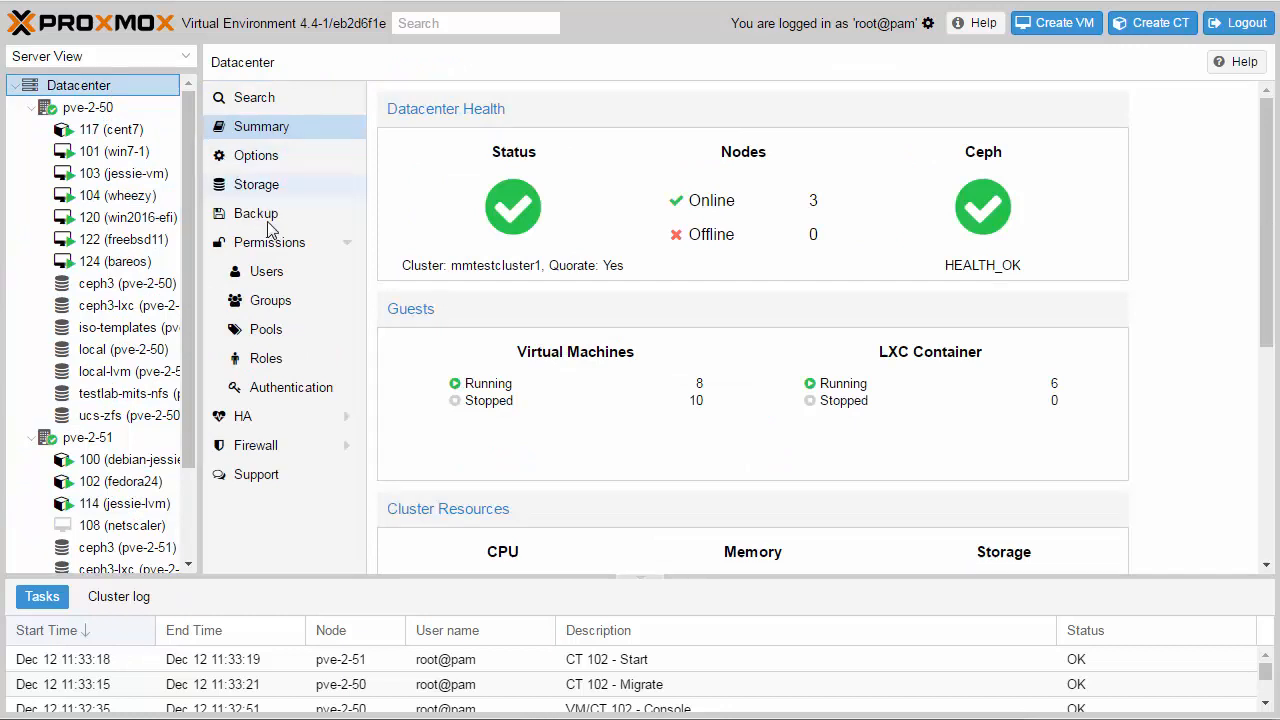
{"action": "mouse_move", "coordinate": [297, 417]}
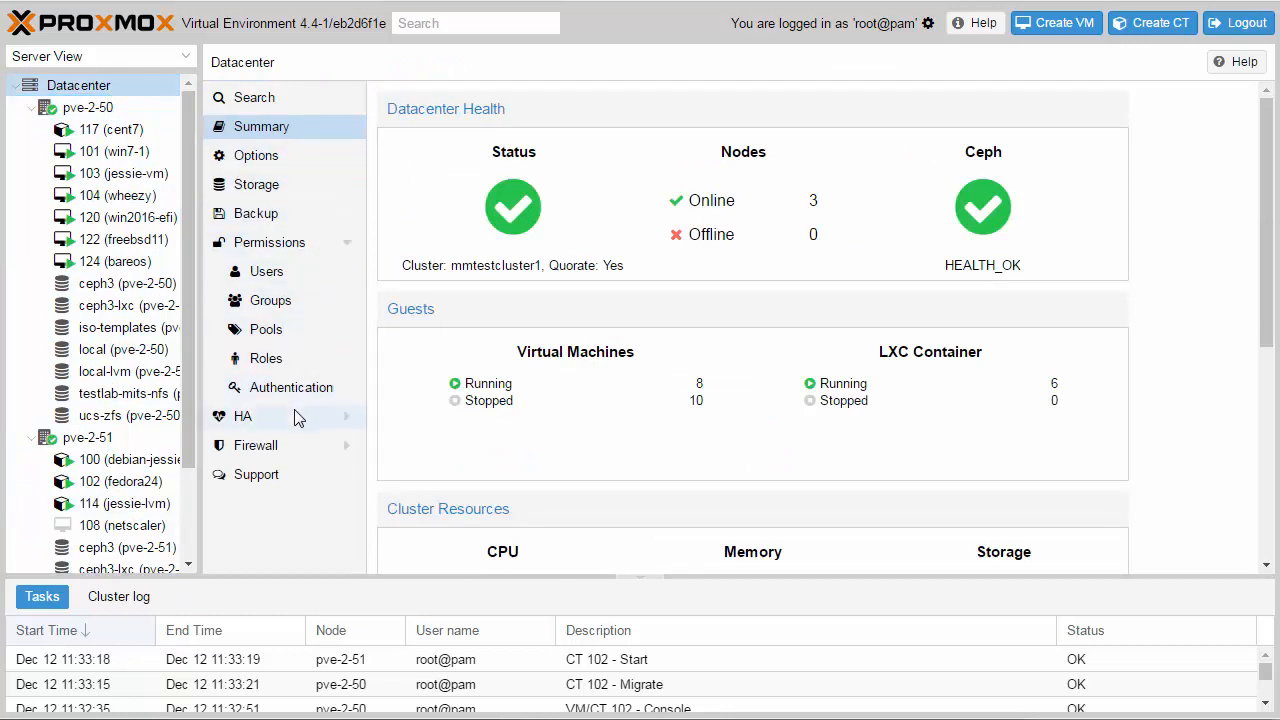
{"action": "left_click", "coordinate": [242, 416]}
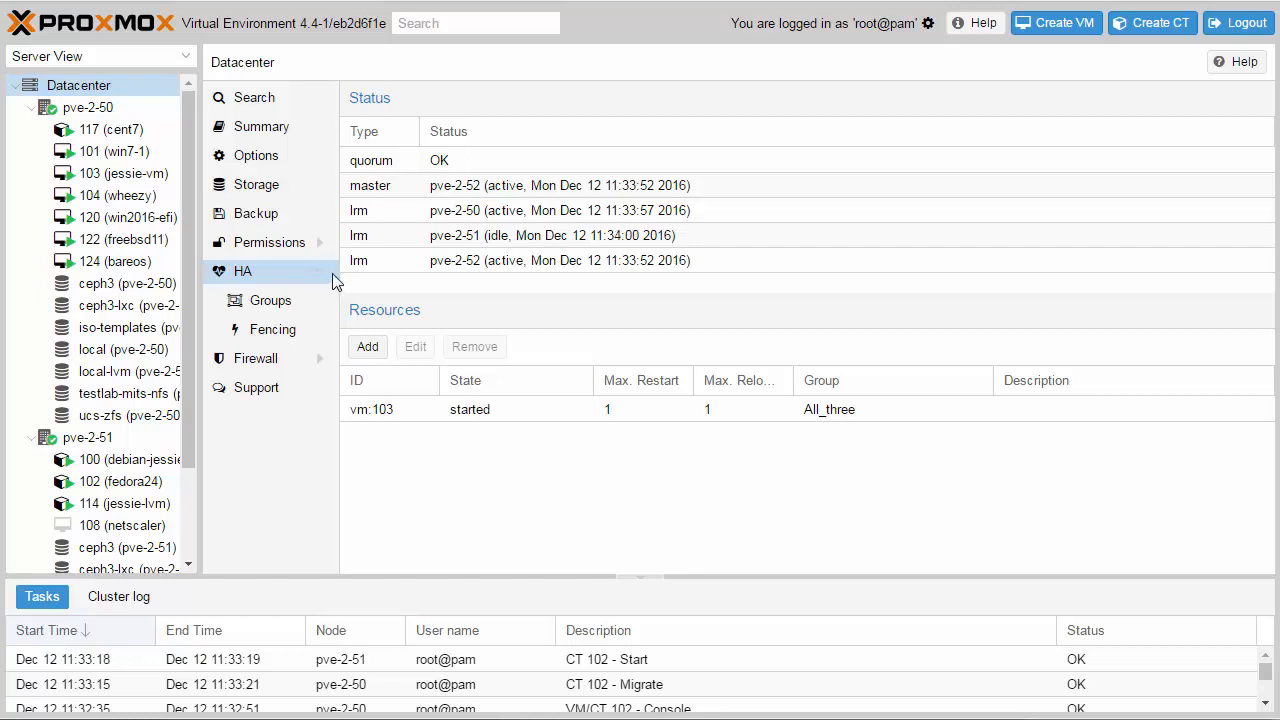
{"action": "mouse_move", "coordinate": [389, 285]}
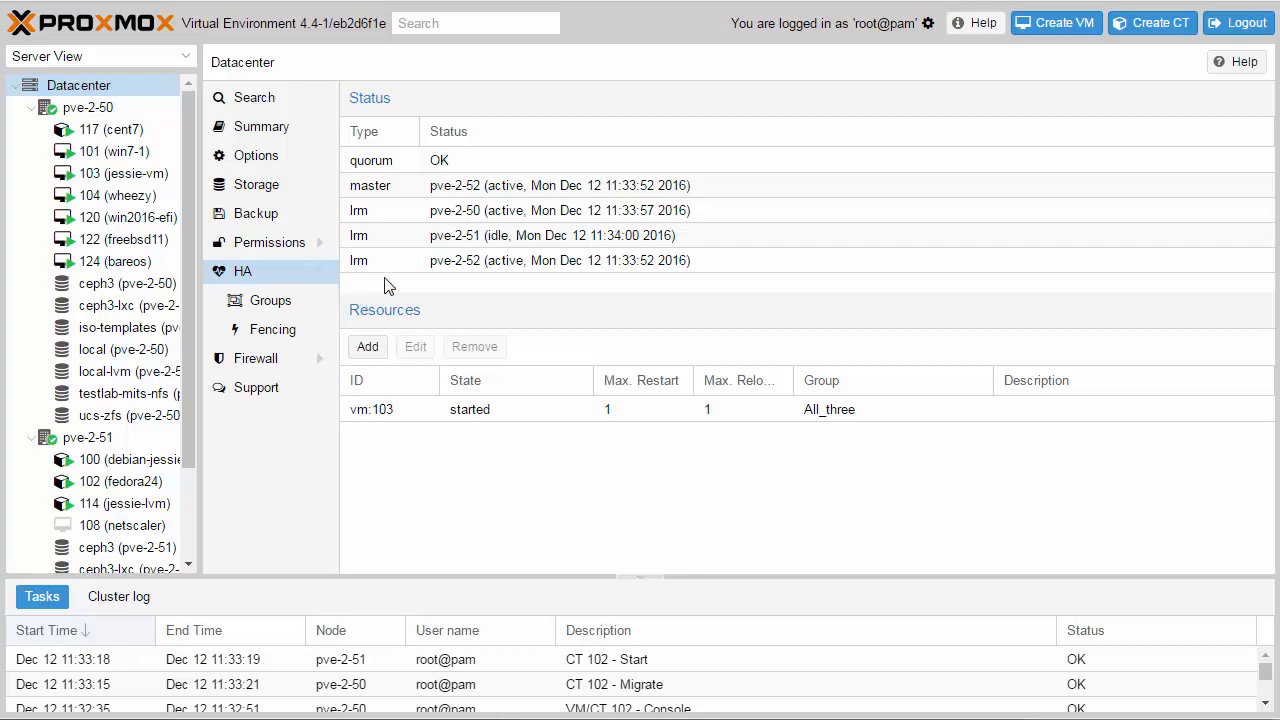
{"action": "mouse_move", "coordinate": [558, 293]}
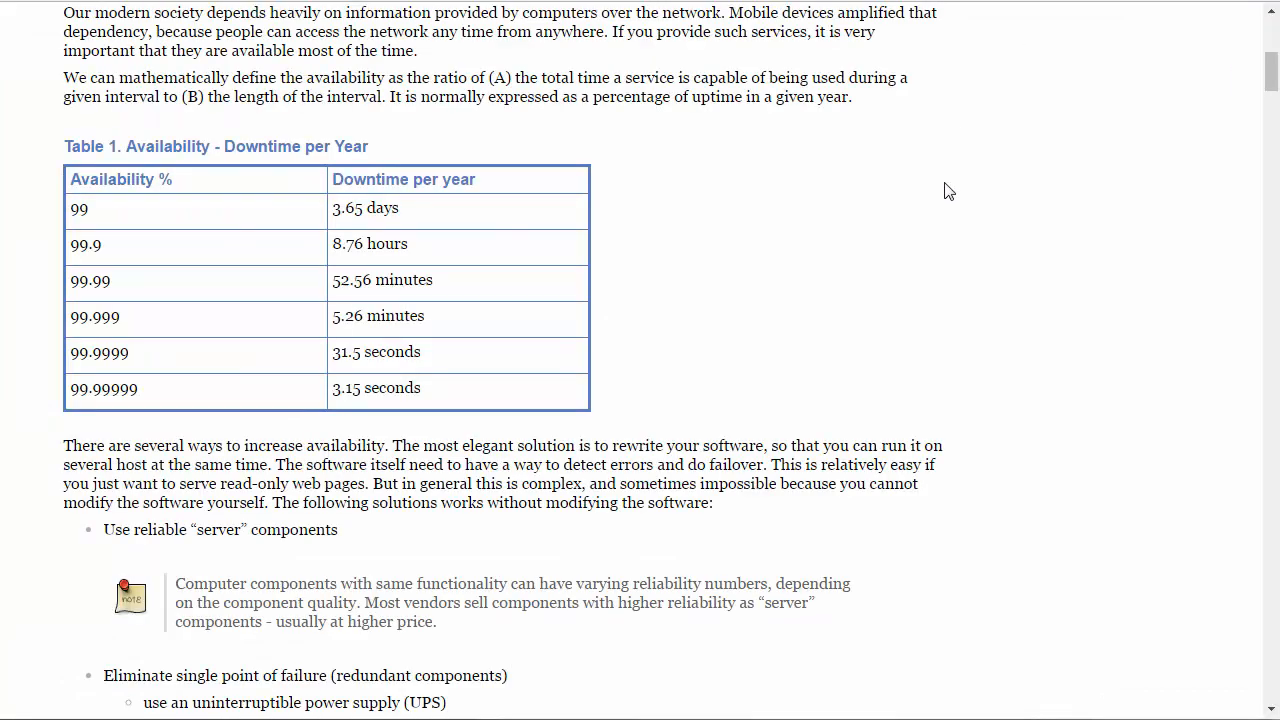
{"action": "scroll", "scroll_direction": "up", "scroll_amount": 3}
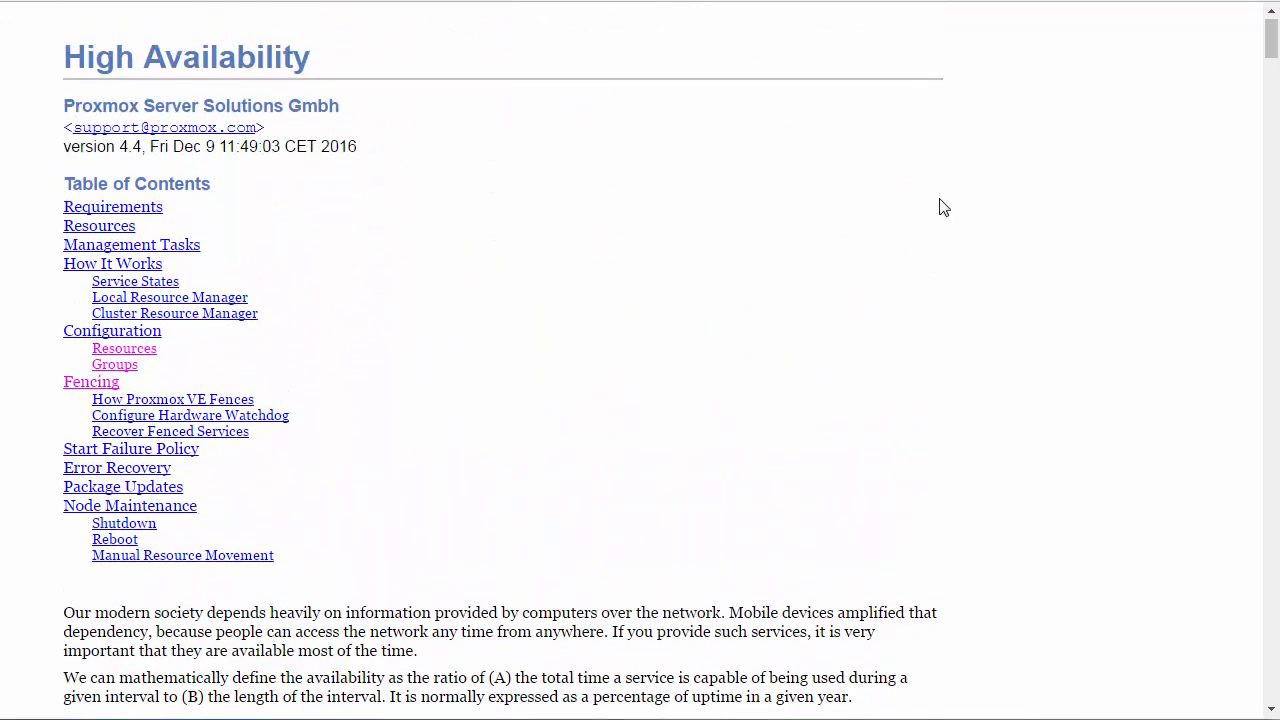
{"action": "mouse_move", "coordinate": [185, 167]}
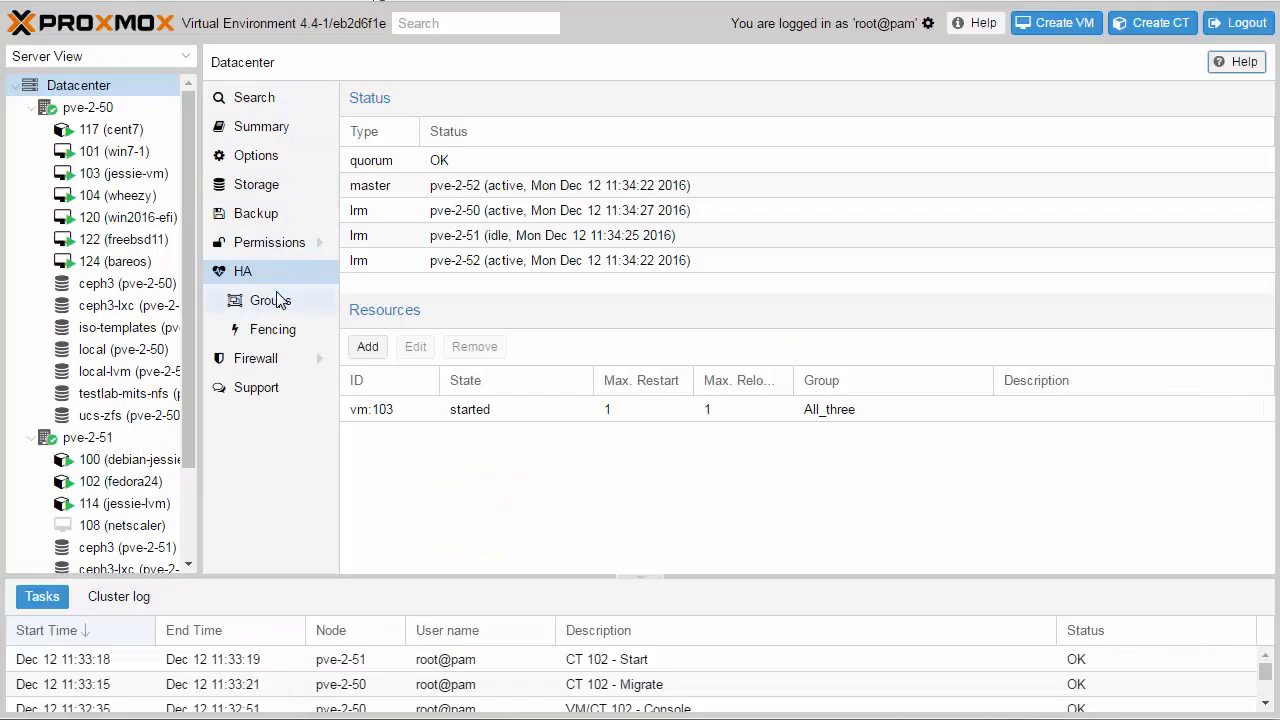
- View the watchdog-based HA fencing page, then return to the datacenter summary
{"action": "left_click", "coordinate": [272, 329]}
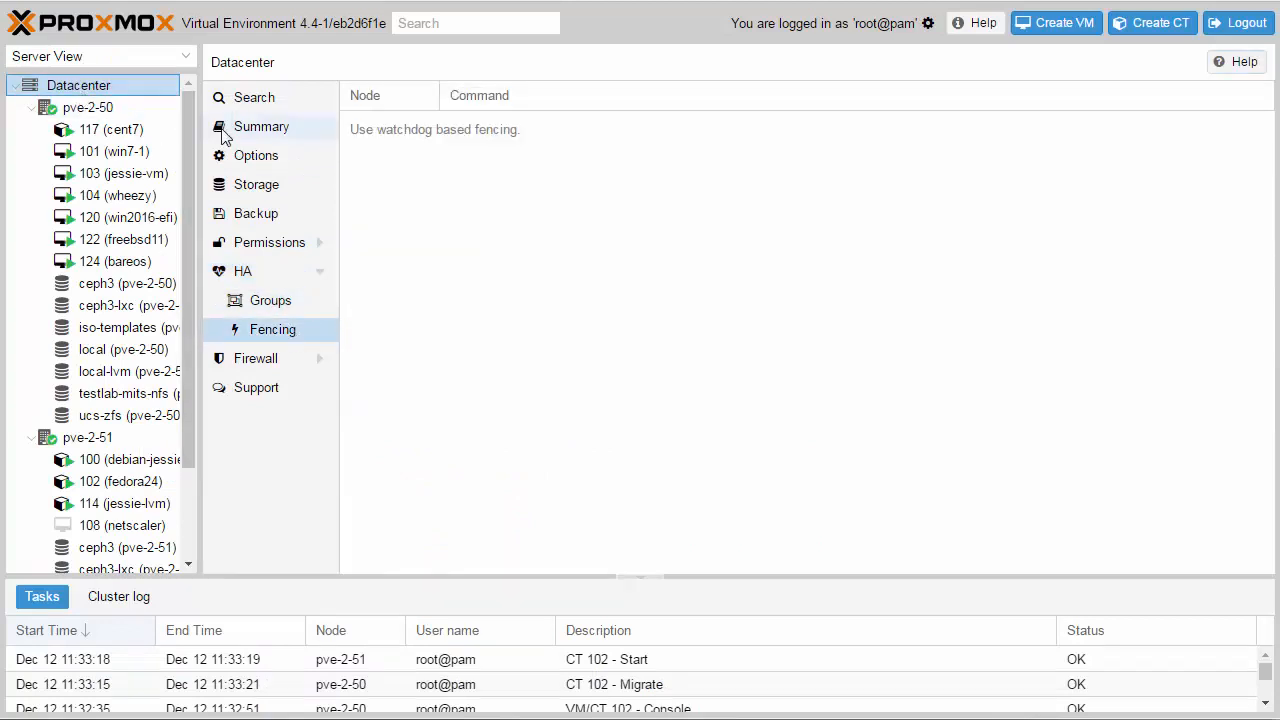
{"action": "left_click", "coordinate": [261, 126]}
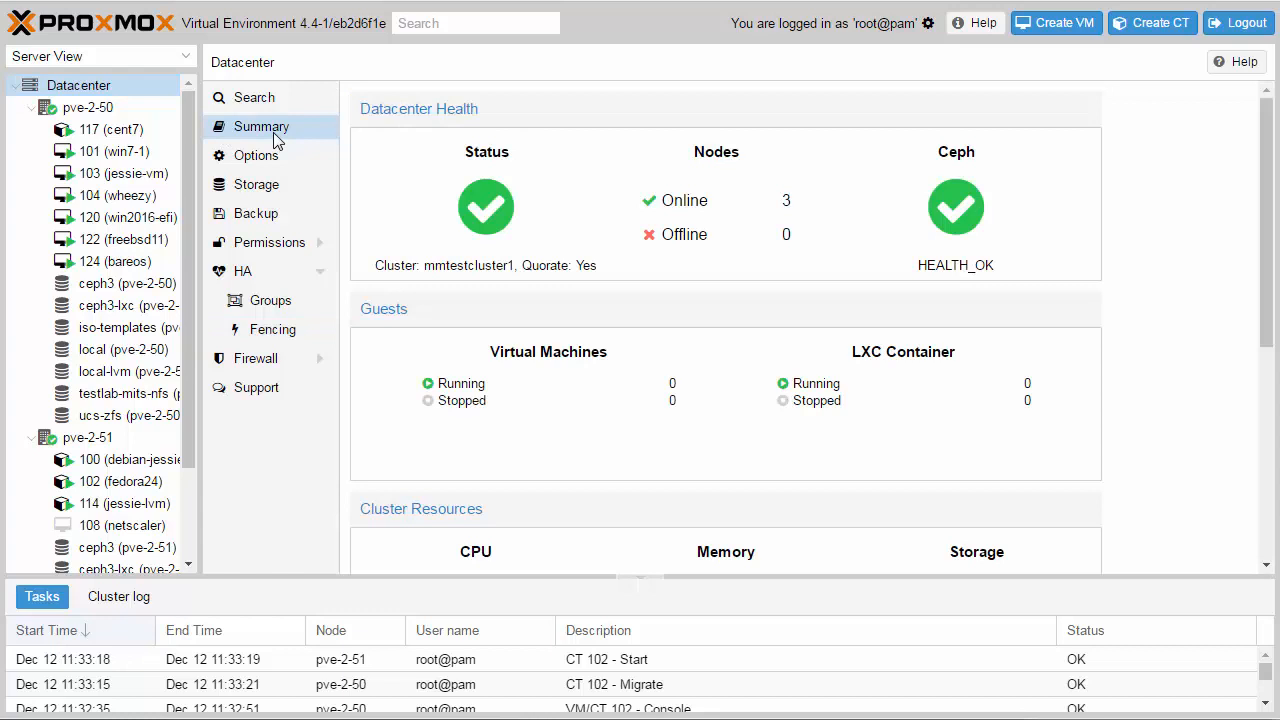